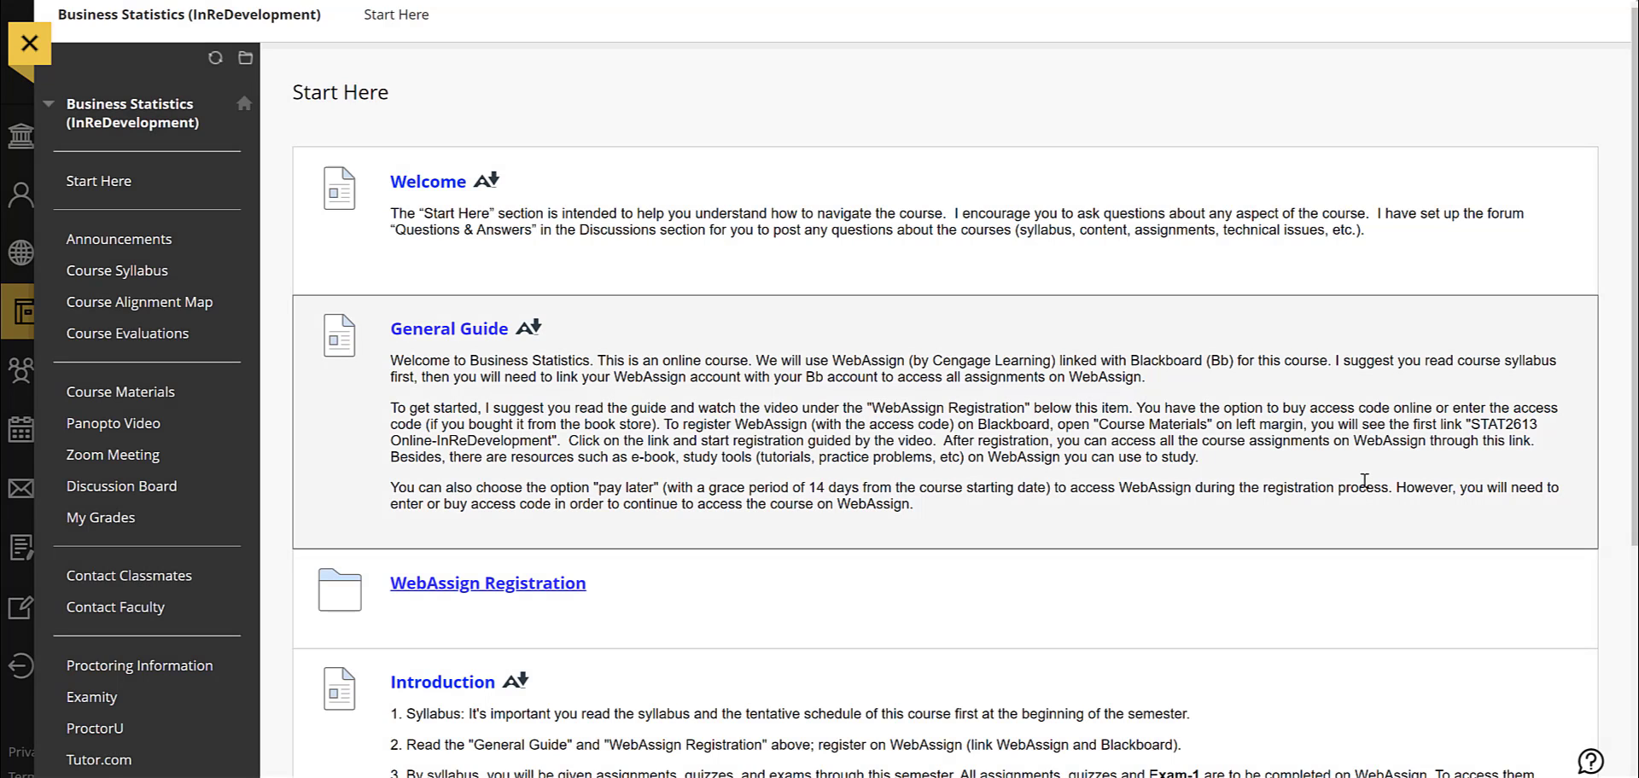
pyautogui.moveTo(209, 7)
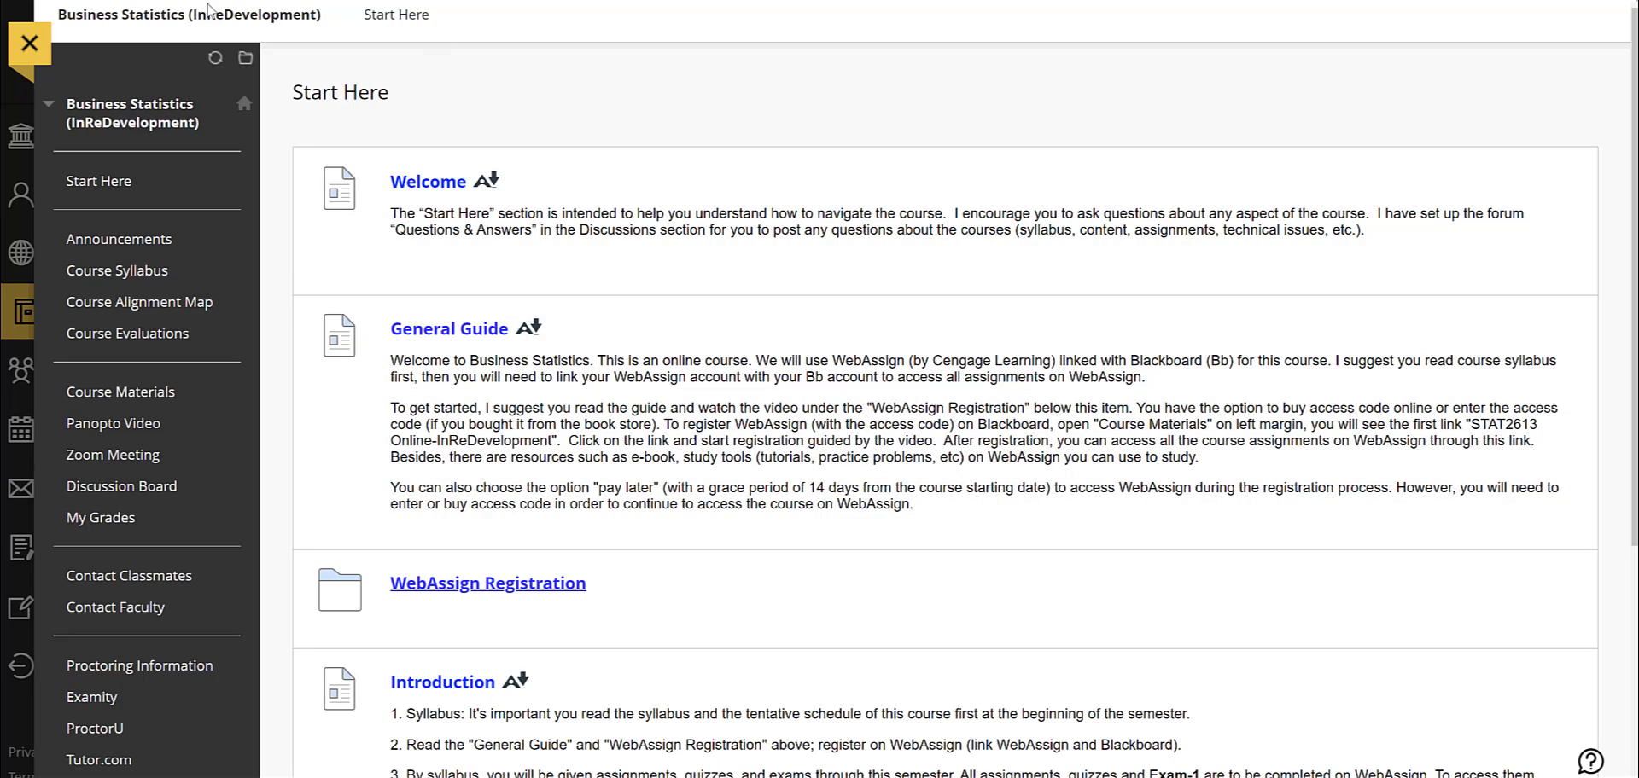
pyautogui.moveTo(131, 111)
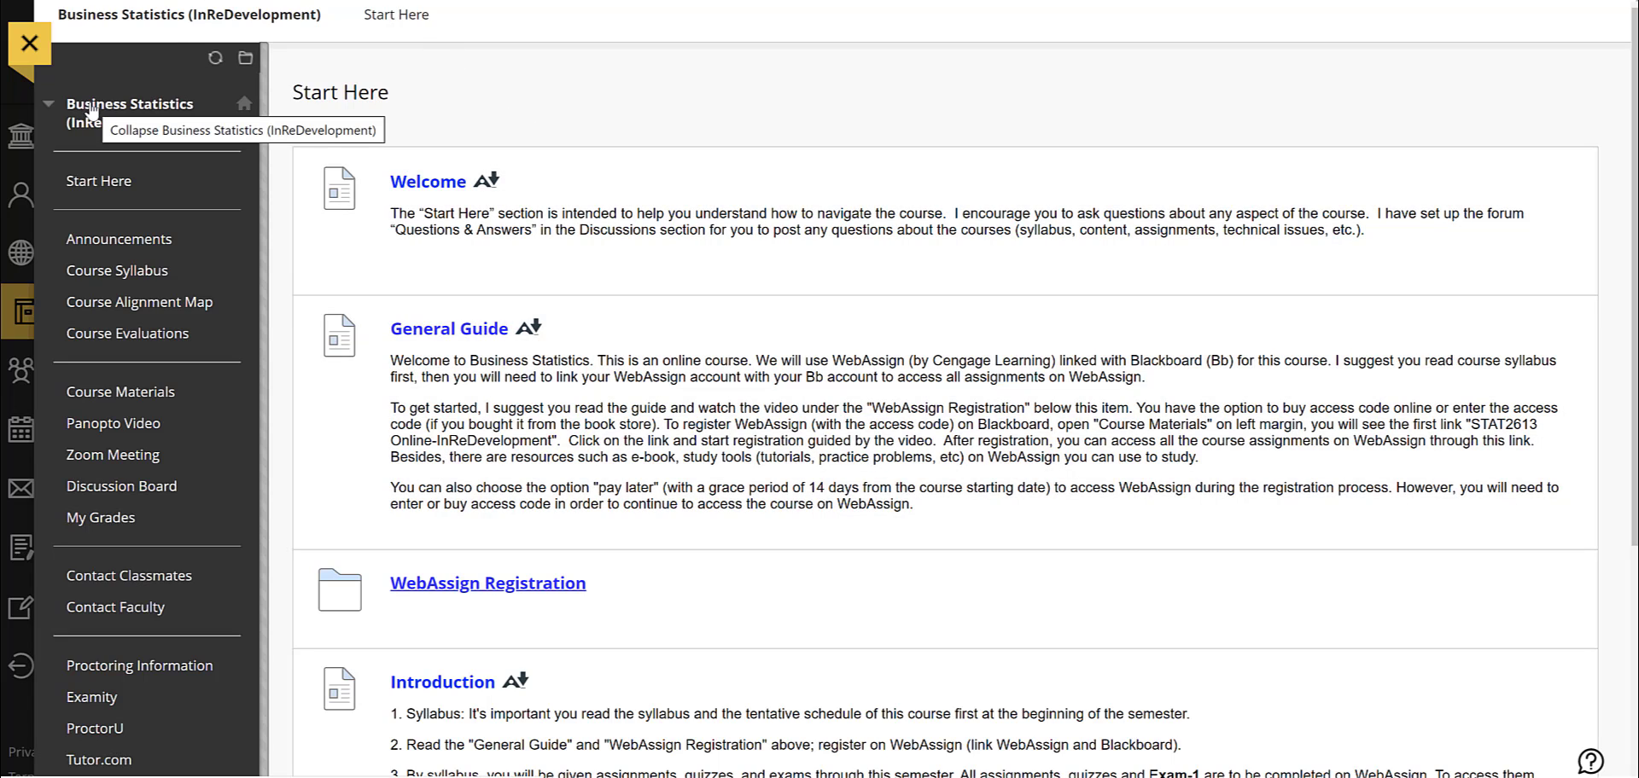
# Return to the Courses list and reopen Business Statistics (InReDevelopment).
pyautogui.click(29, 45)
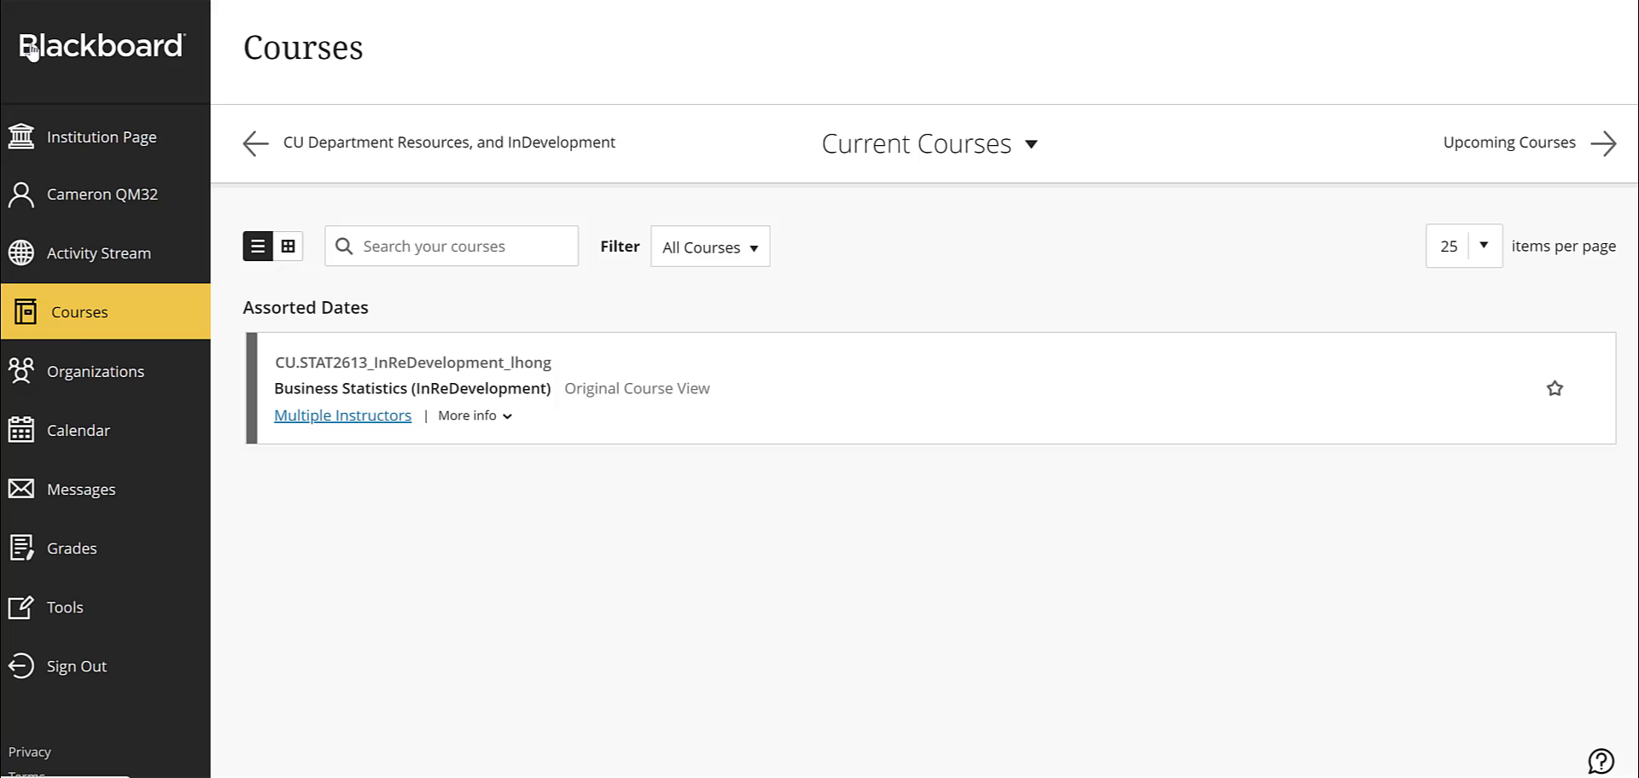
pyautogui.moveTo(412, 387)
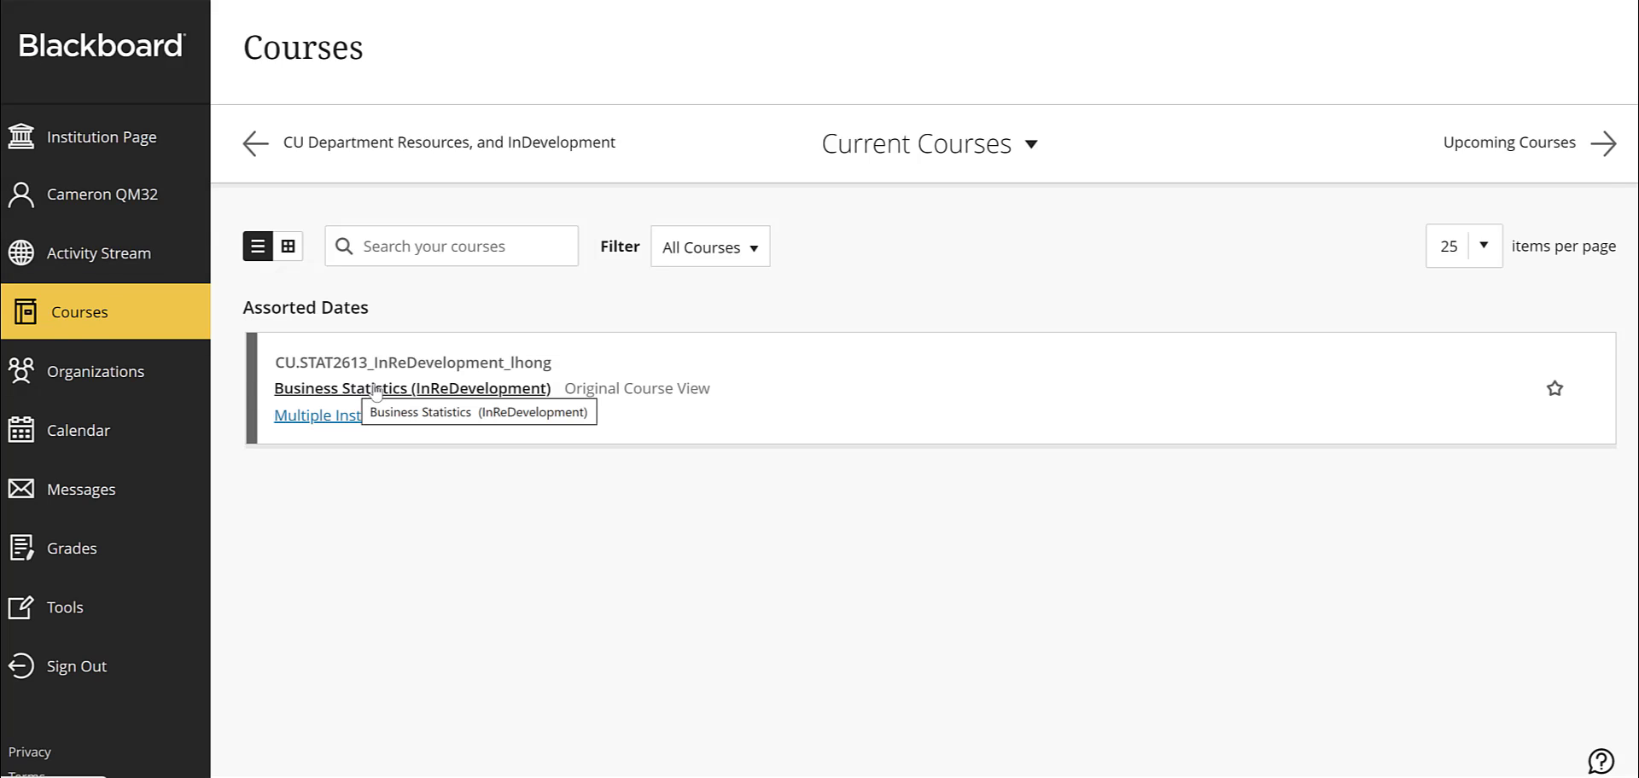
pyautogui.moveTo(435, 400)
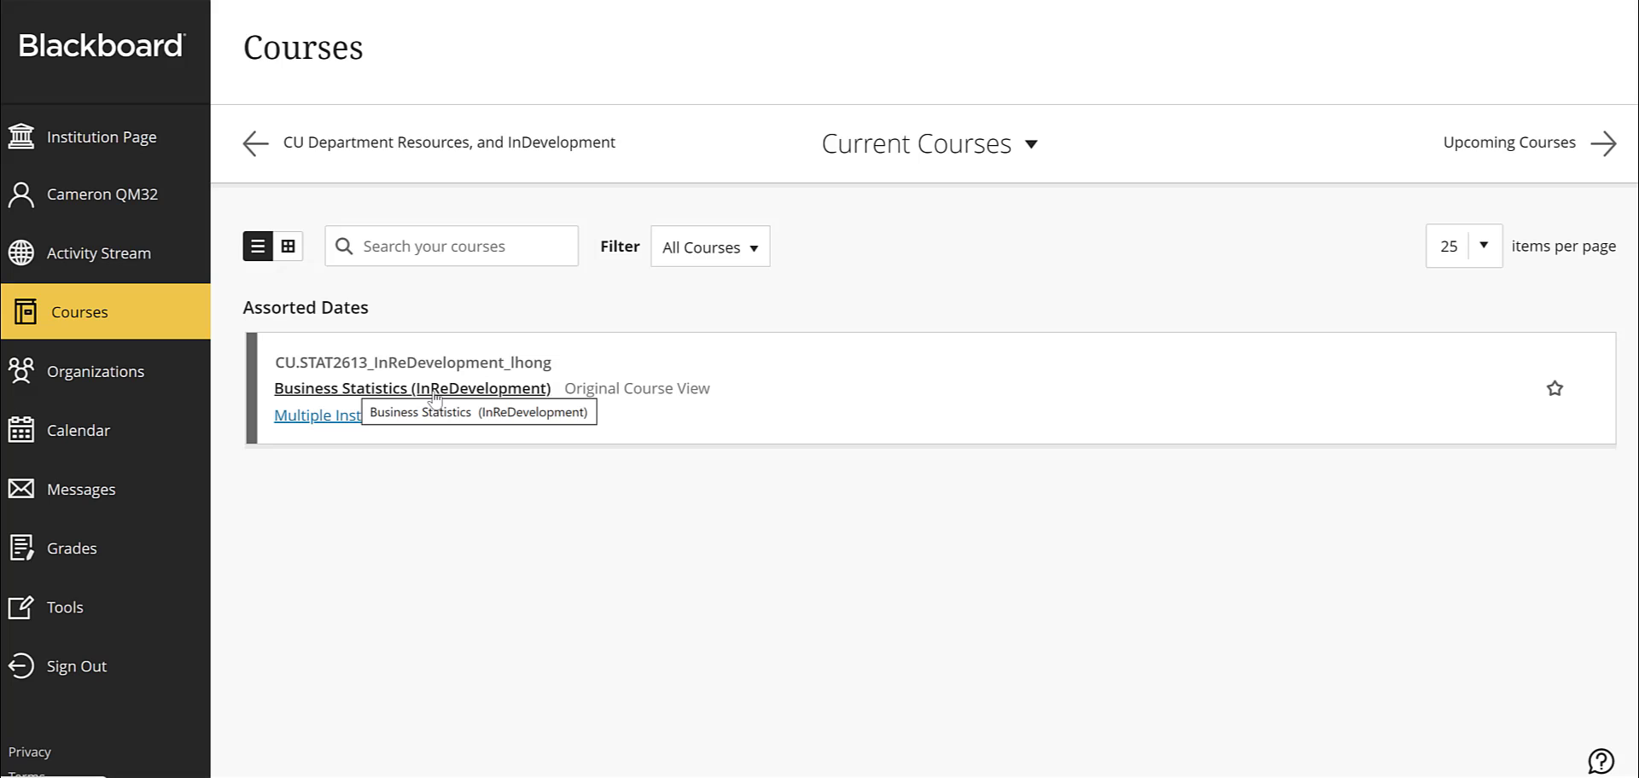
pyautogui.click(411, 388)
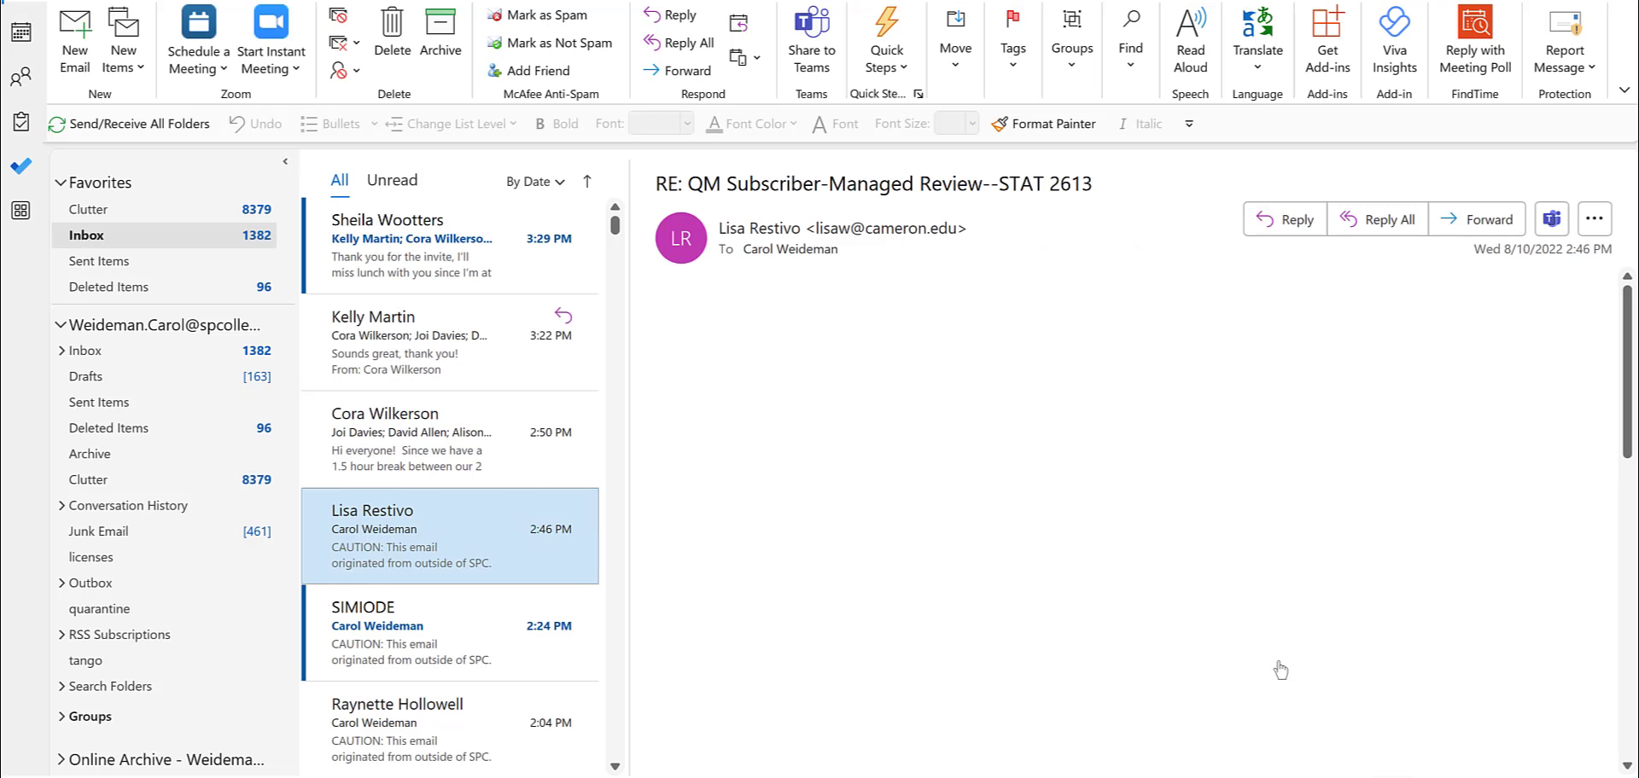
pyautogui.moveTo(416, 548)
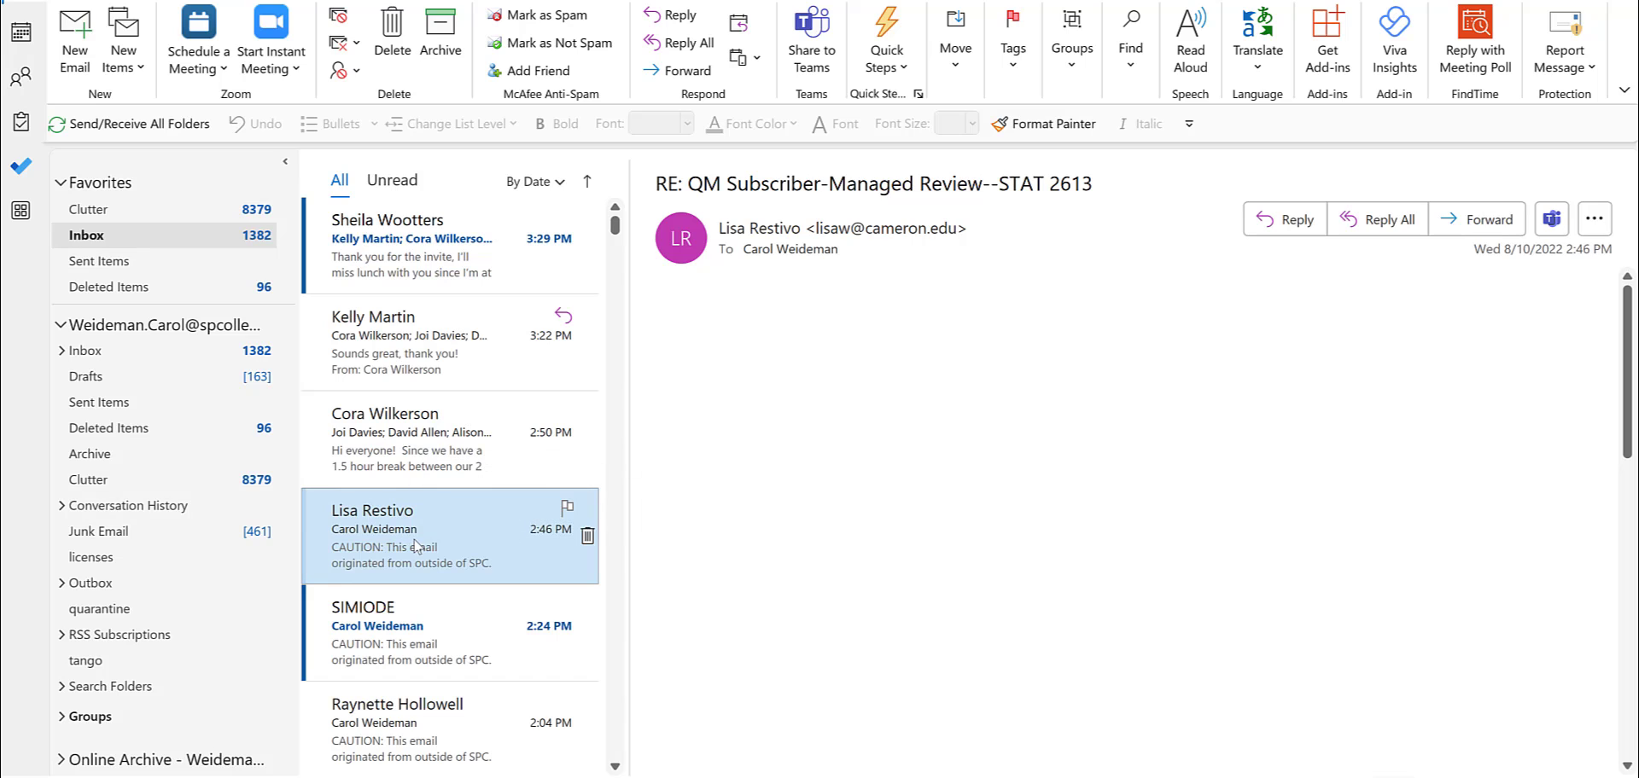
pyautogui.doubleClick(449, 536)
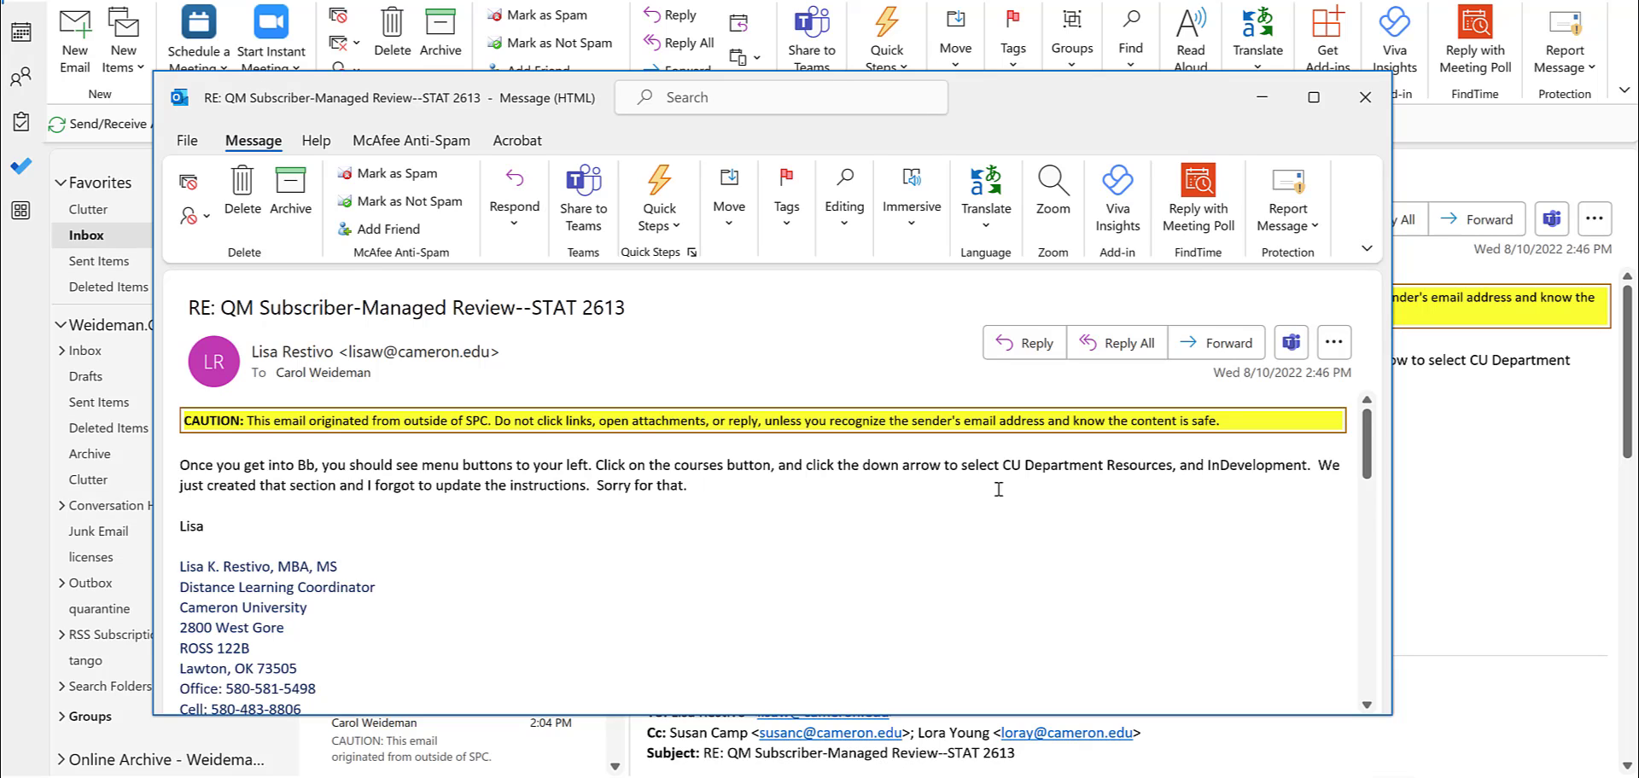
pyautogui.moveTo(1197, 494)
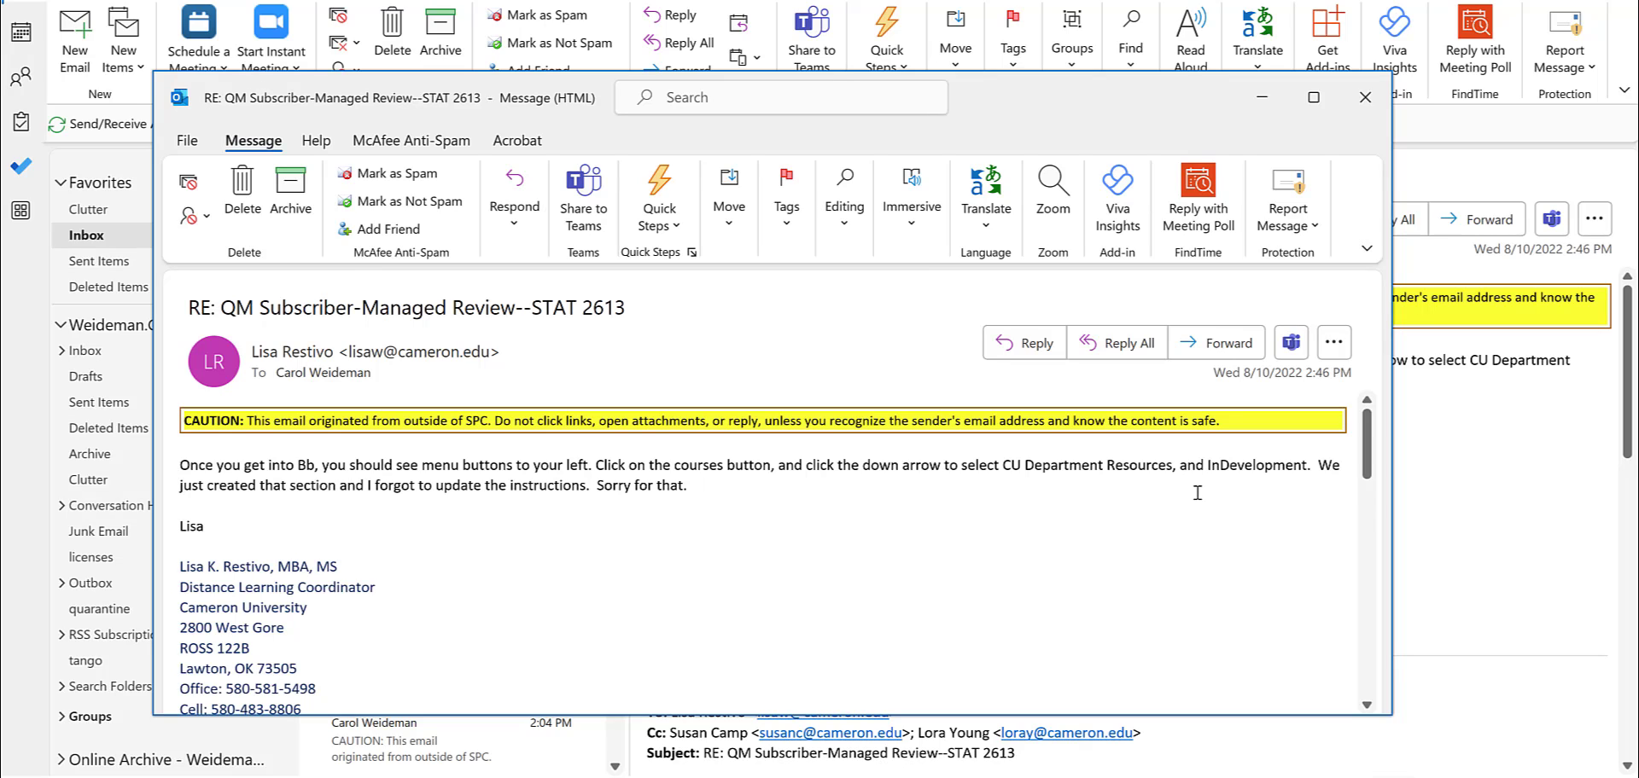
pyautogui.moveTo(362, 503)
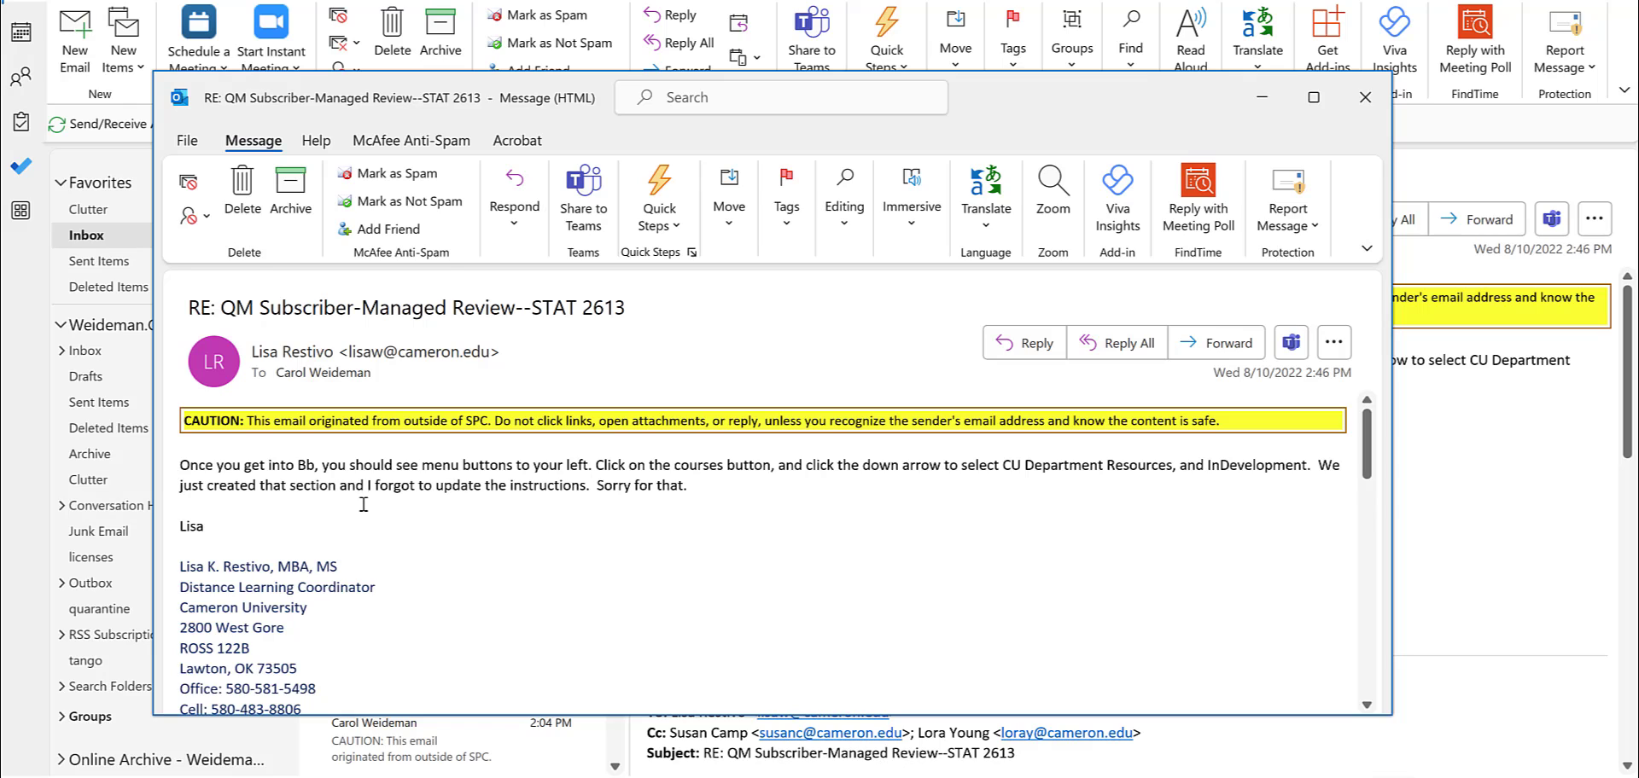
pyautogui.moveTo(444, 515)
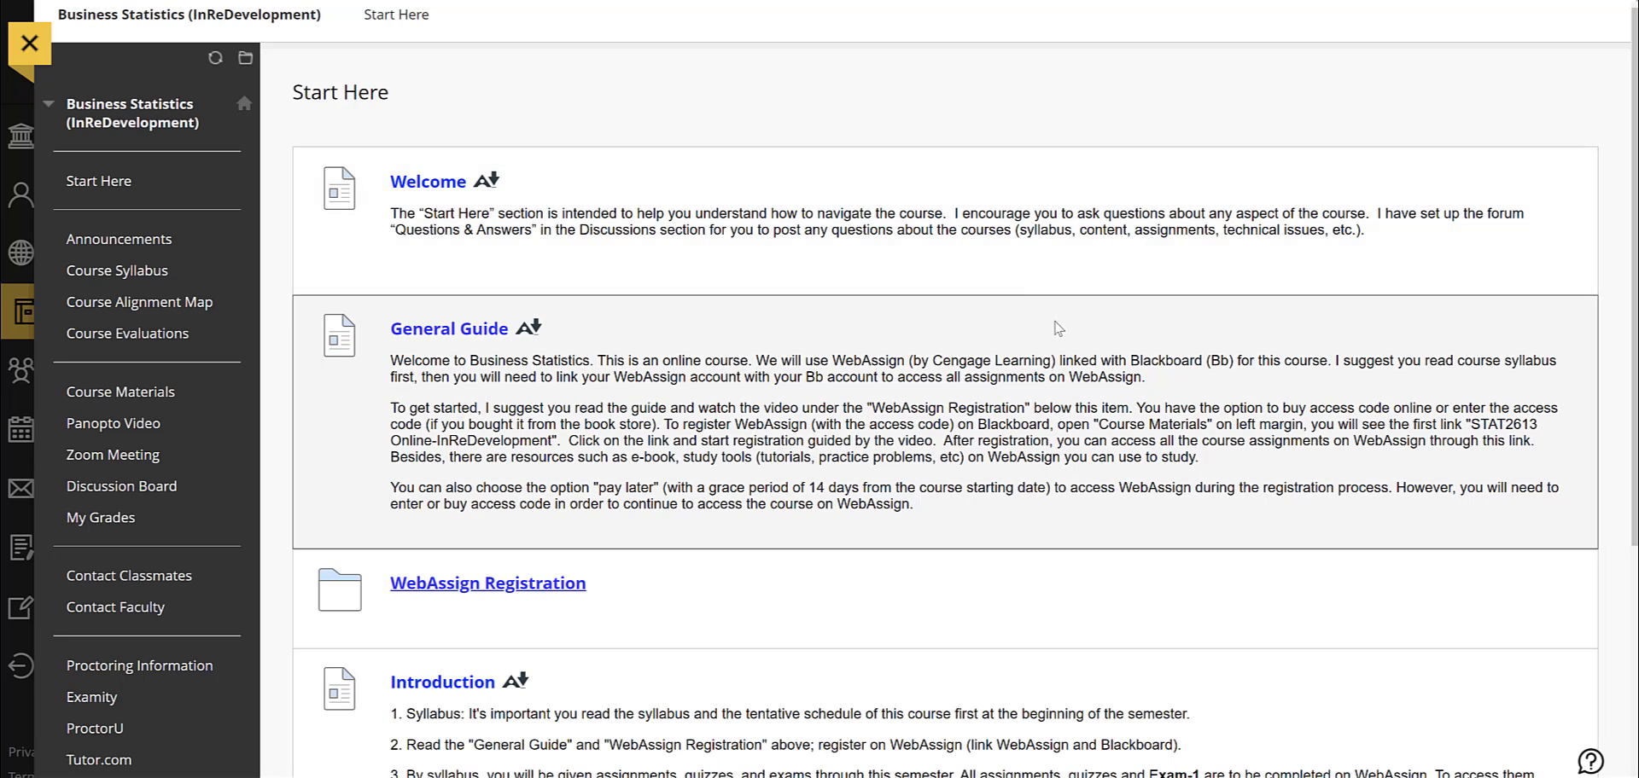
pyautogui.moveTo(113, 142)
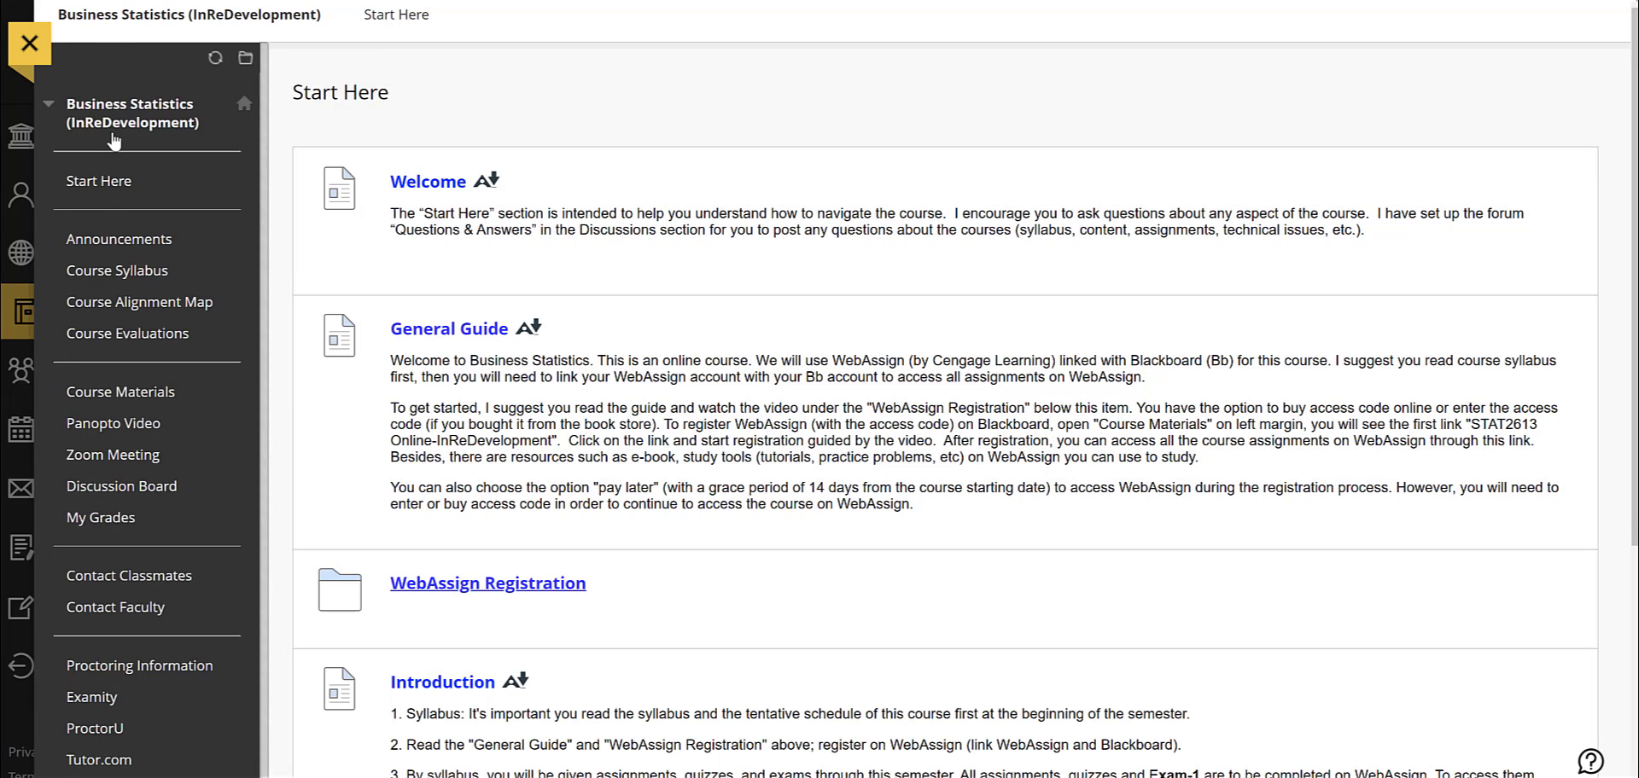
# Scroll the Start Here page, then go to Course Materials from the course menu.
pyautogui.scroll(-3)
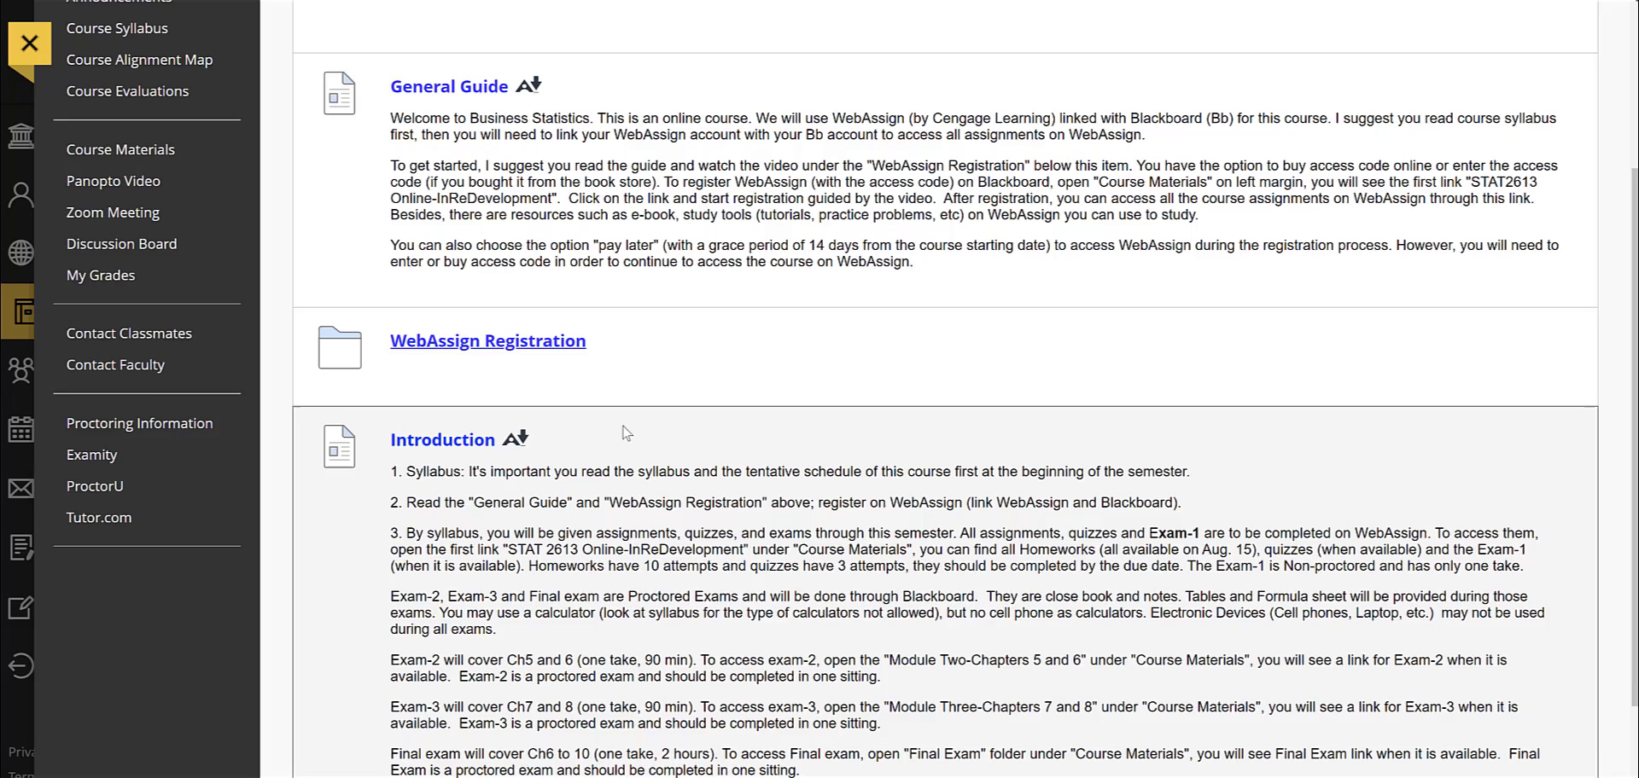
pyautogui.scroll(3)
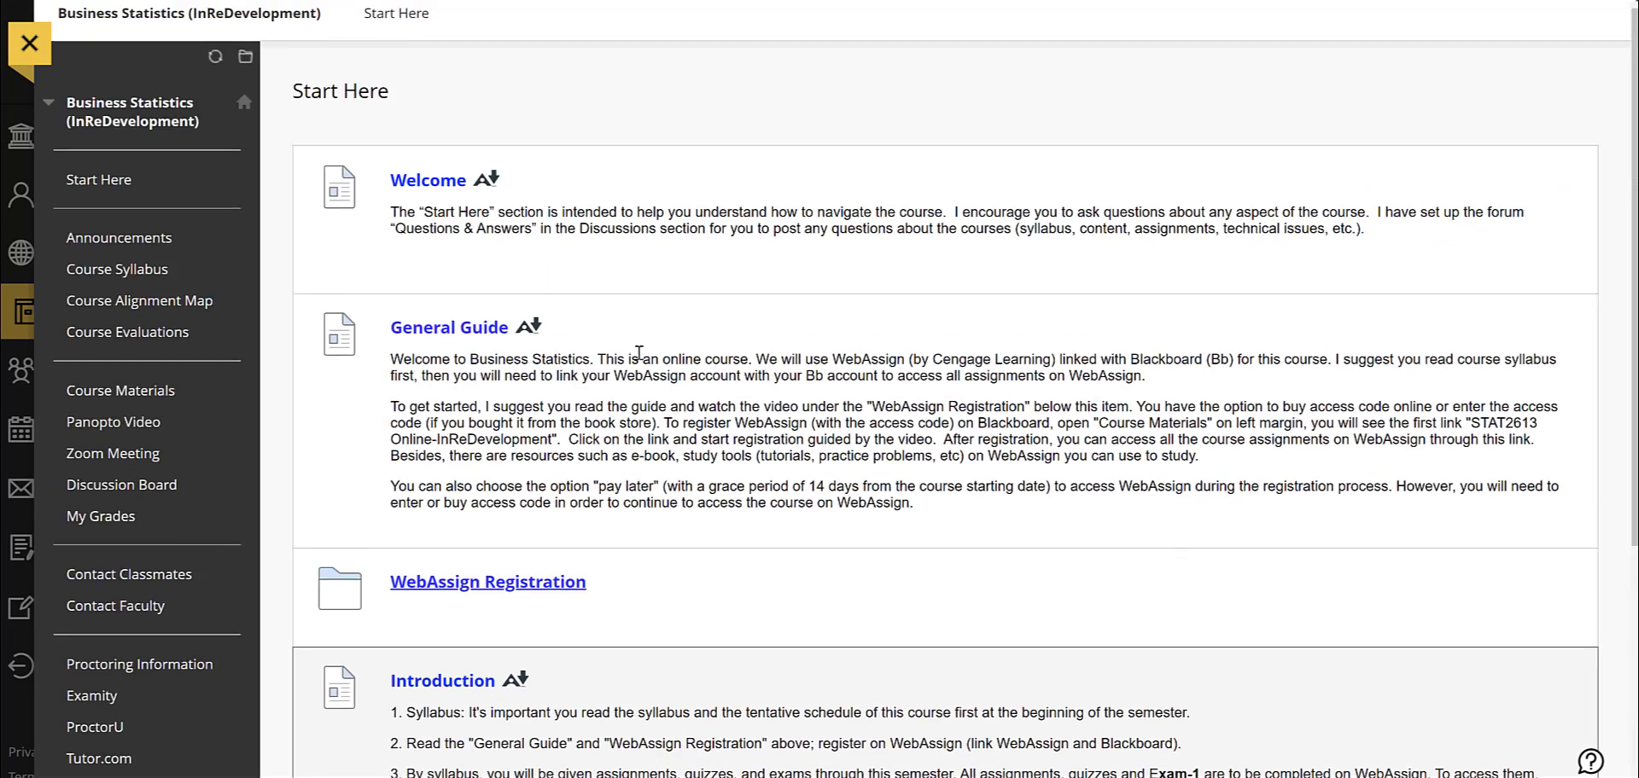
pyautogui.moveTo(118, 239)
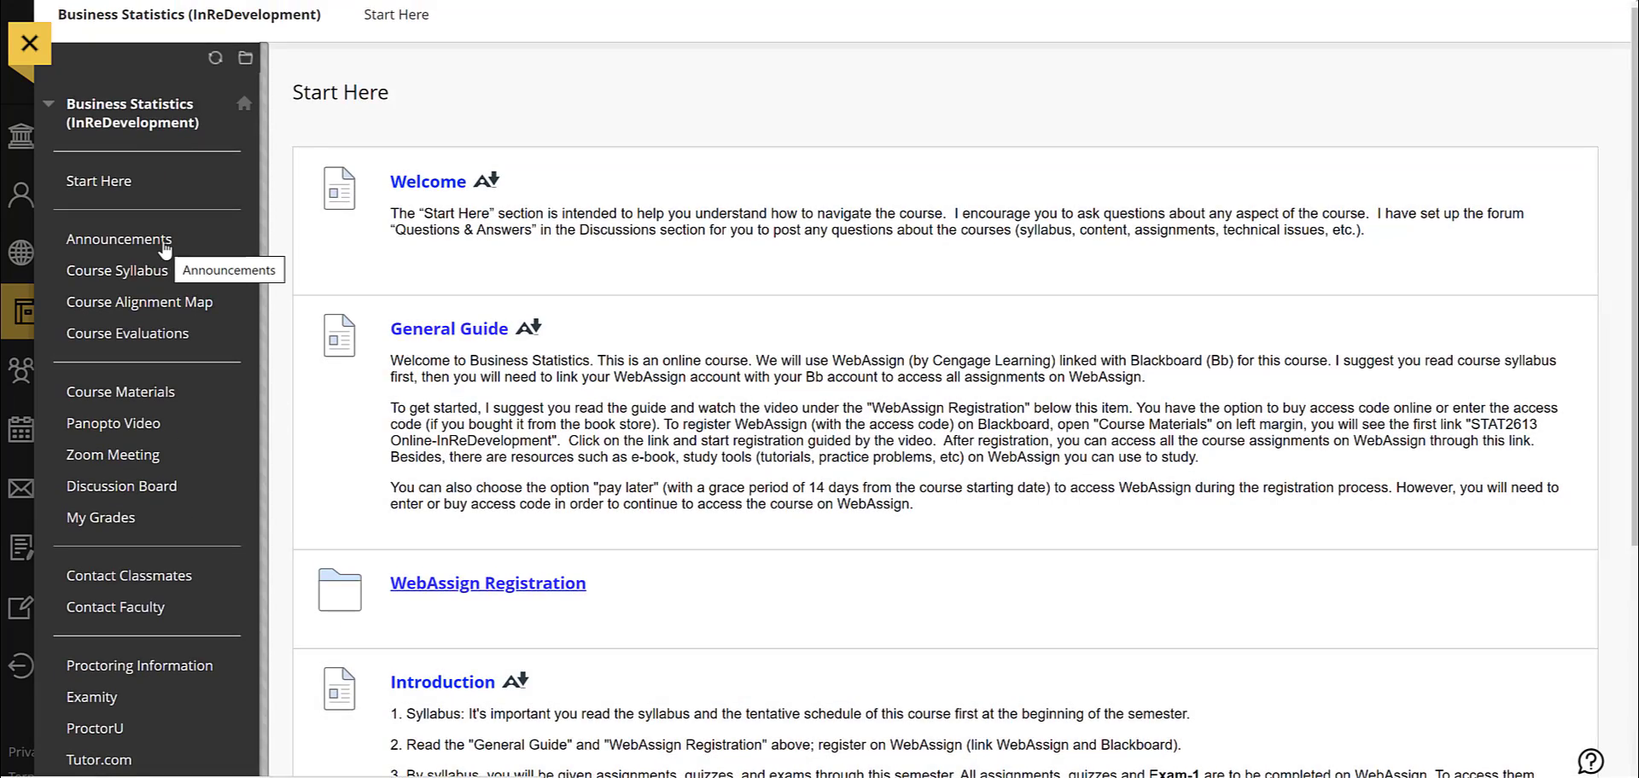
pyautogui.click(119, 392)
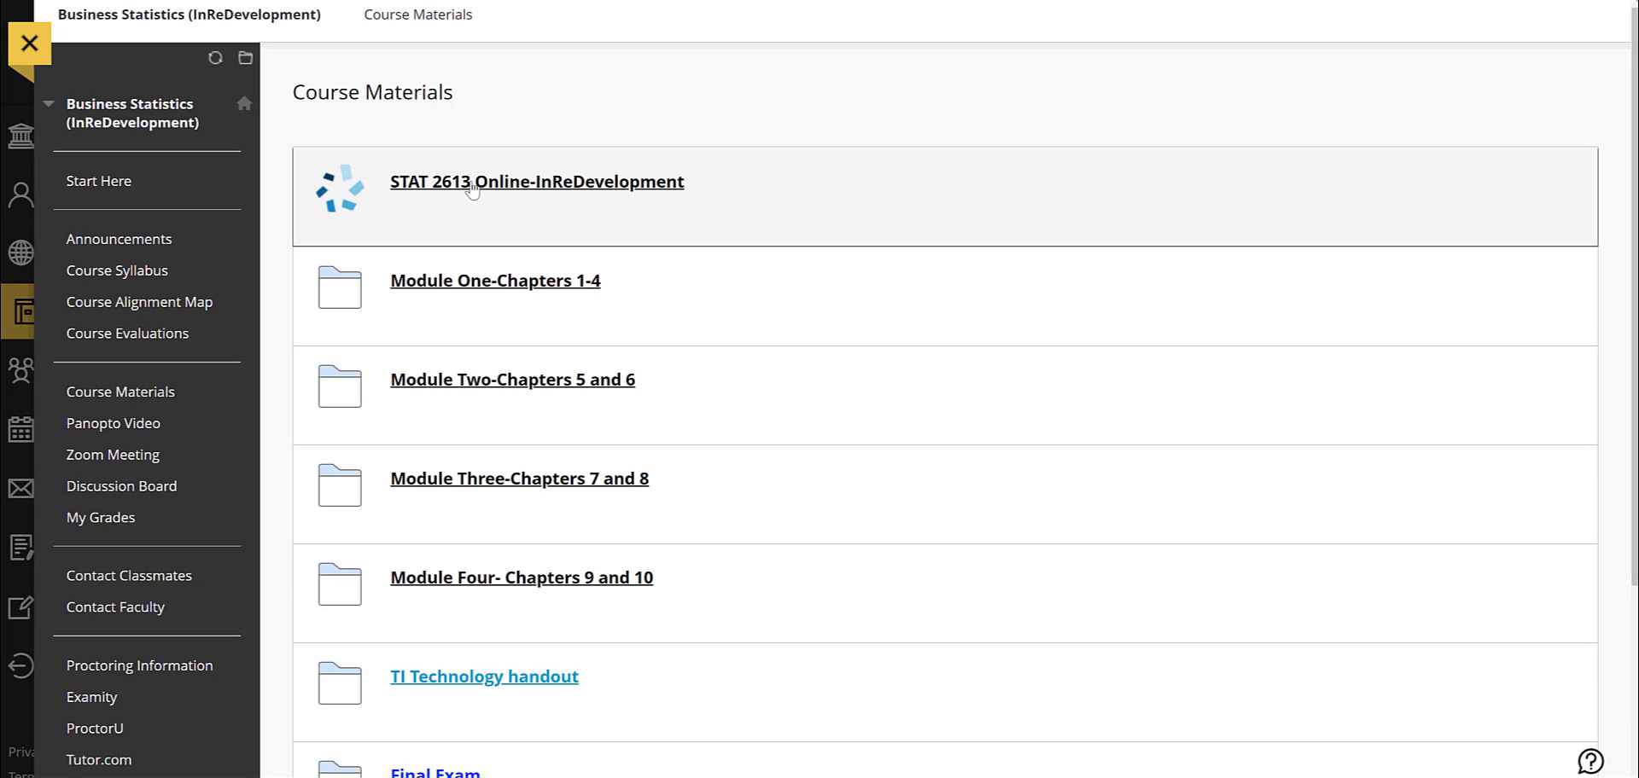
# Follow the STAT 2613 Online-InReDevelopment link to the Cengage Sign In page.
pyautogui.click(536, 181)
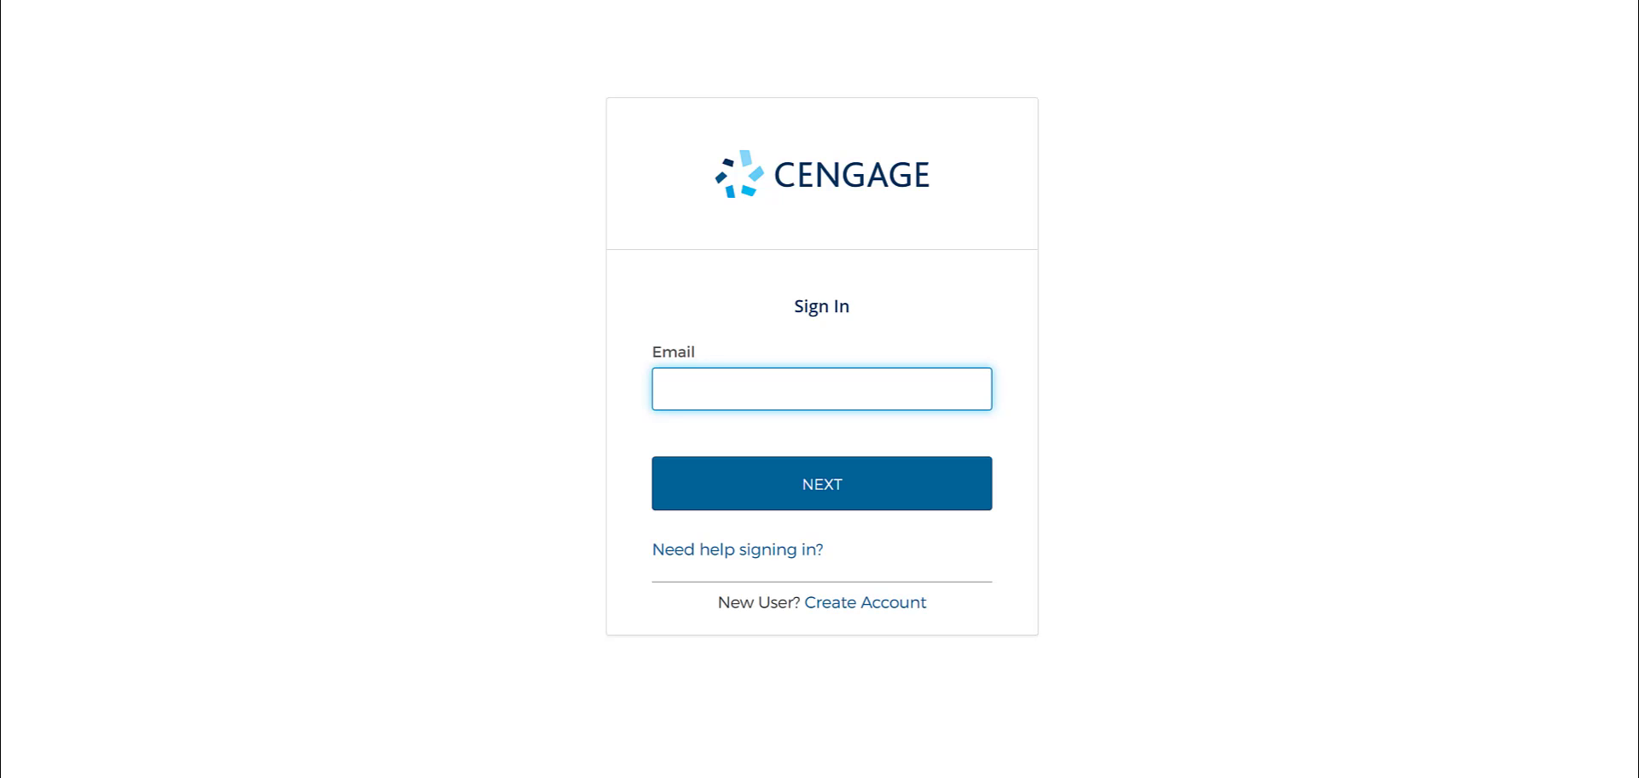
pyautogui.click(821, 389)
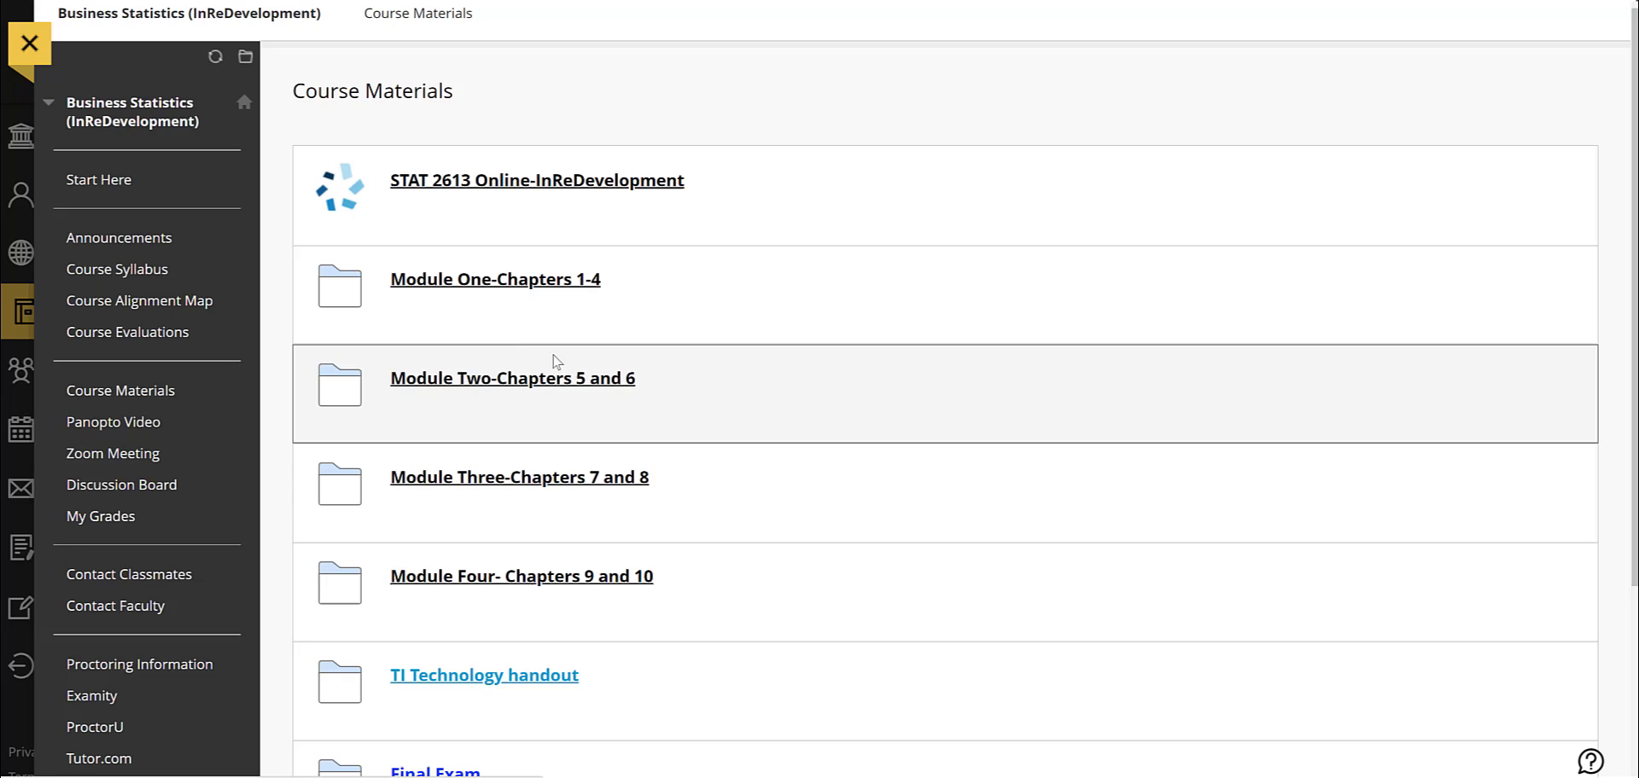
pyautogui.moveTo(556, 309)
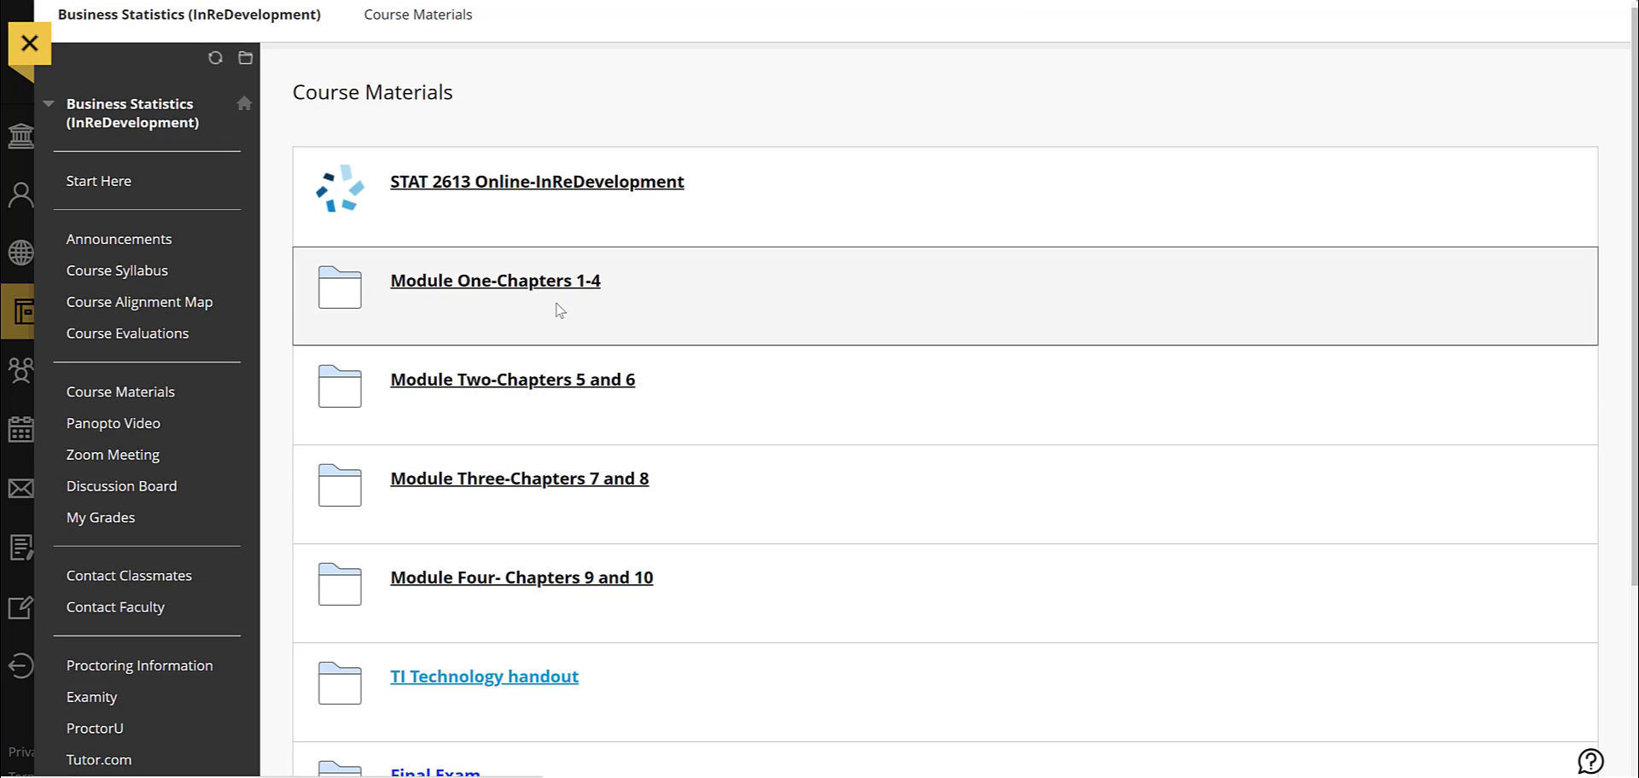
# In Module One, enter Chapter 2 and follow the HW-2 (Ch2) link to Cengage sign-in.
pyautogui.scroll(-3)
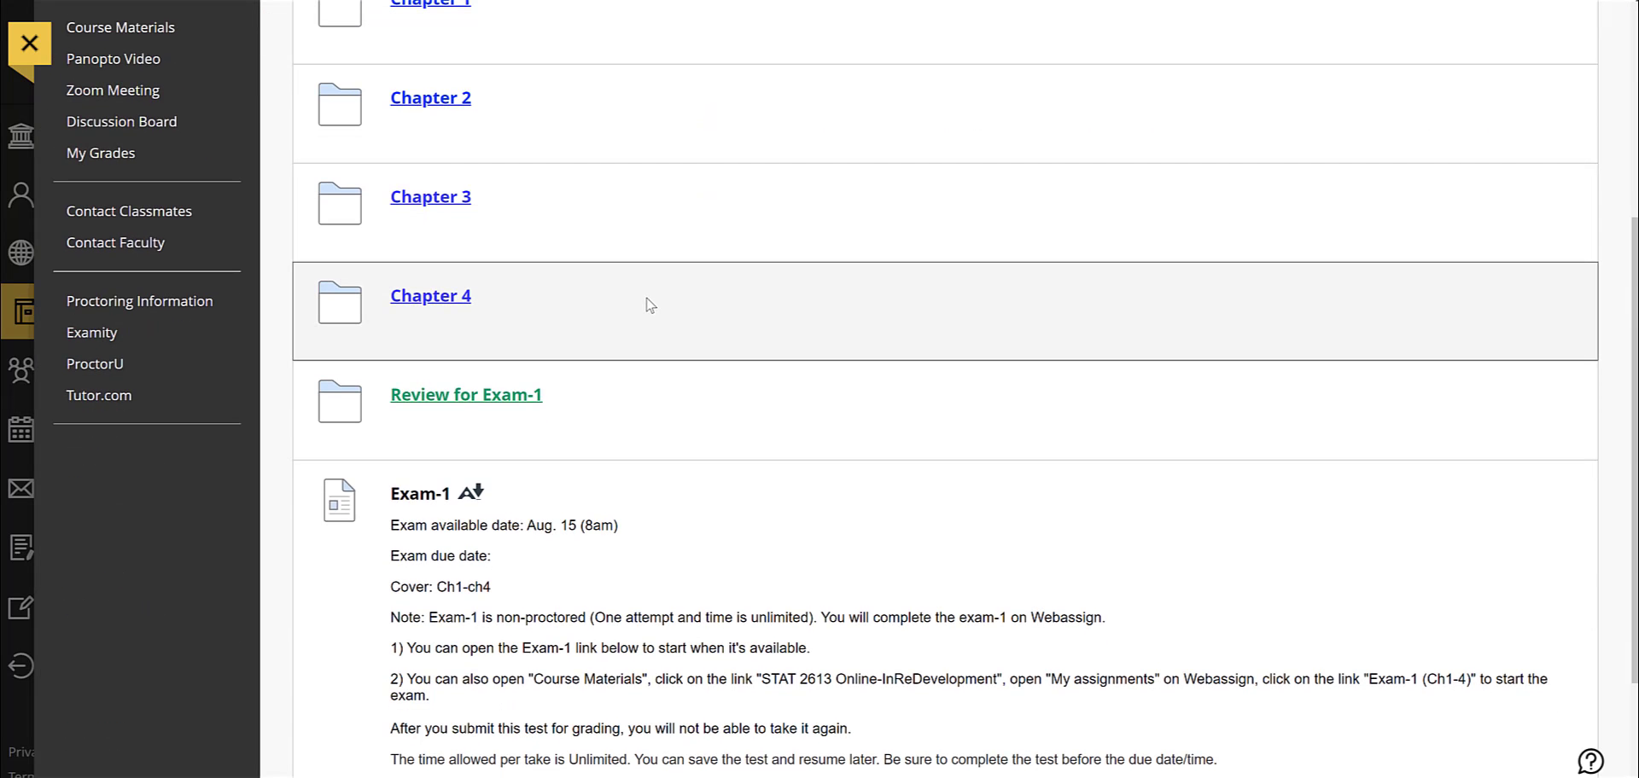
pyautogui.click(430, 98)
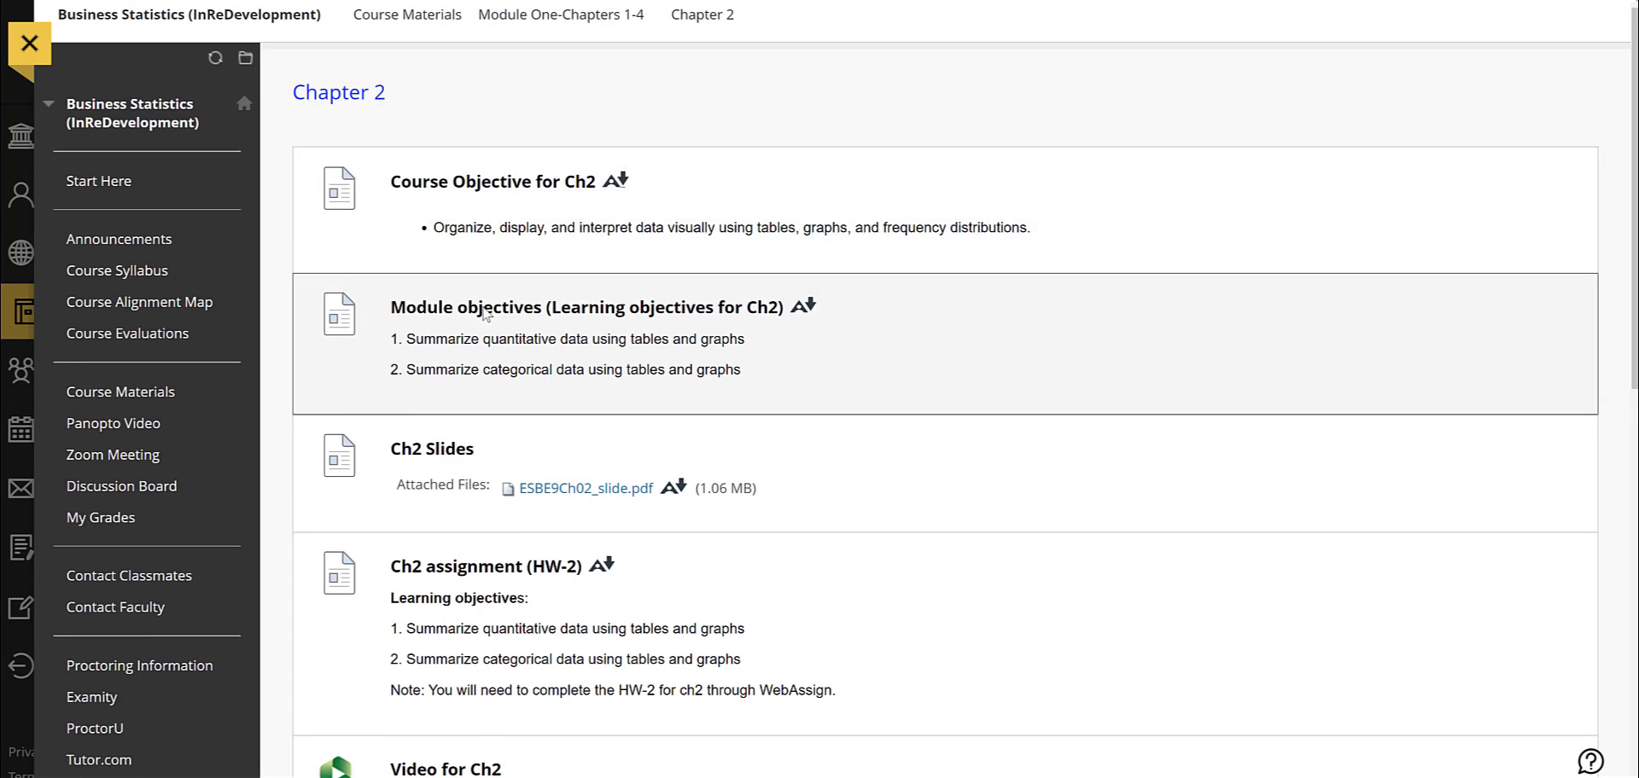
pyautogui.scroll(-3)
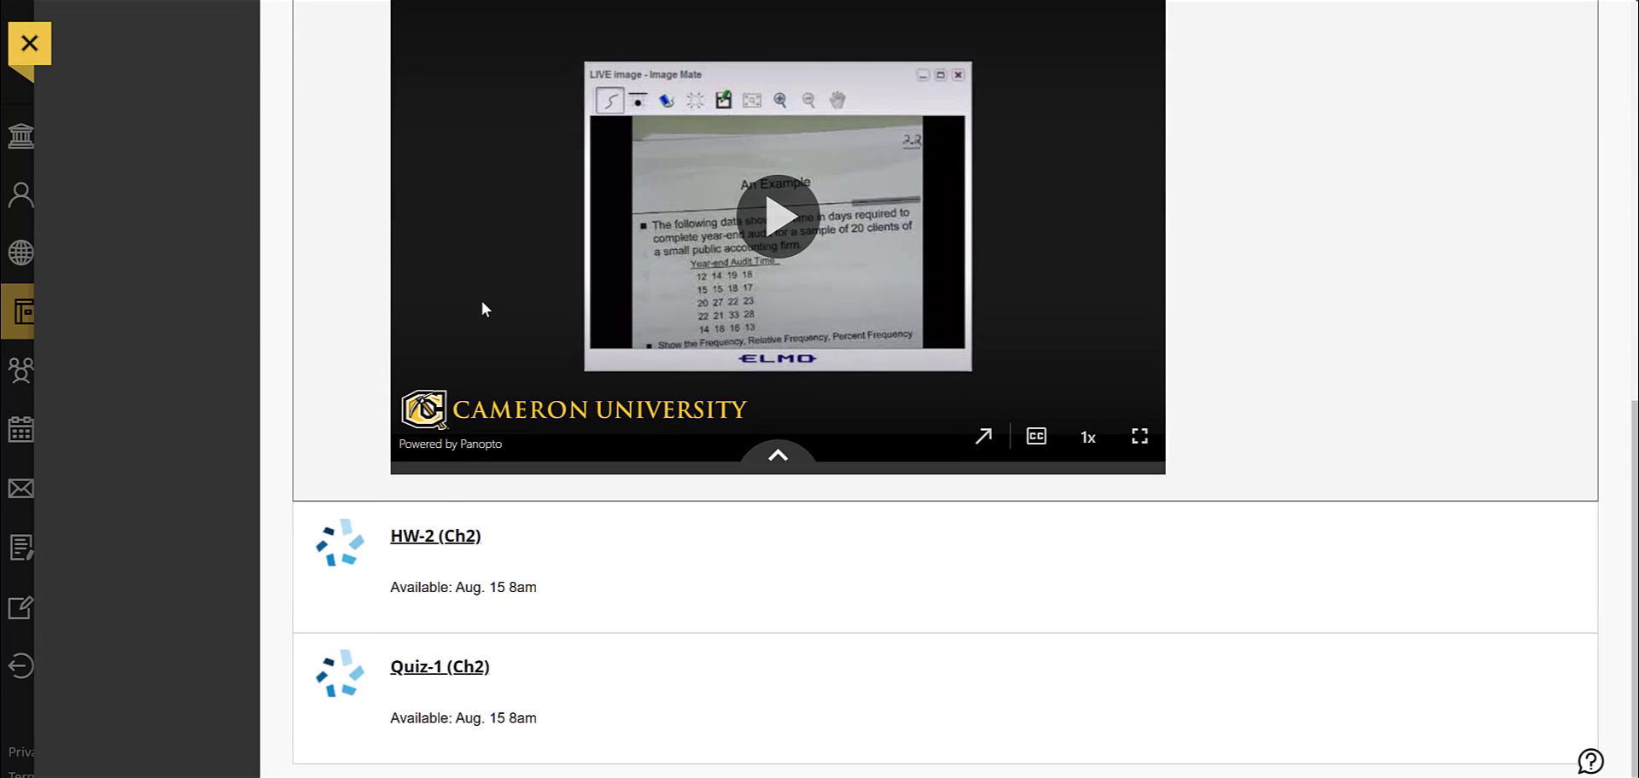
pyautogui.click(436, 536)
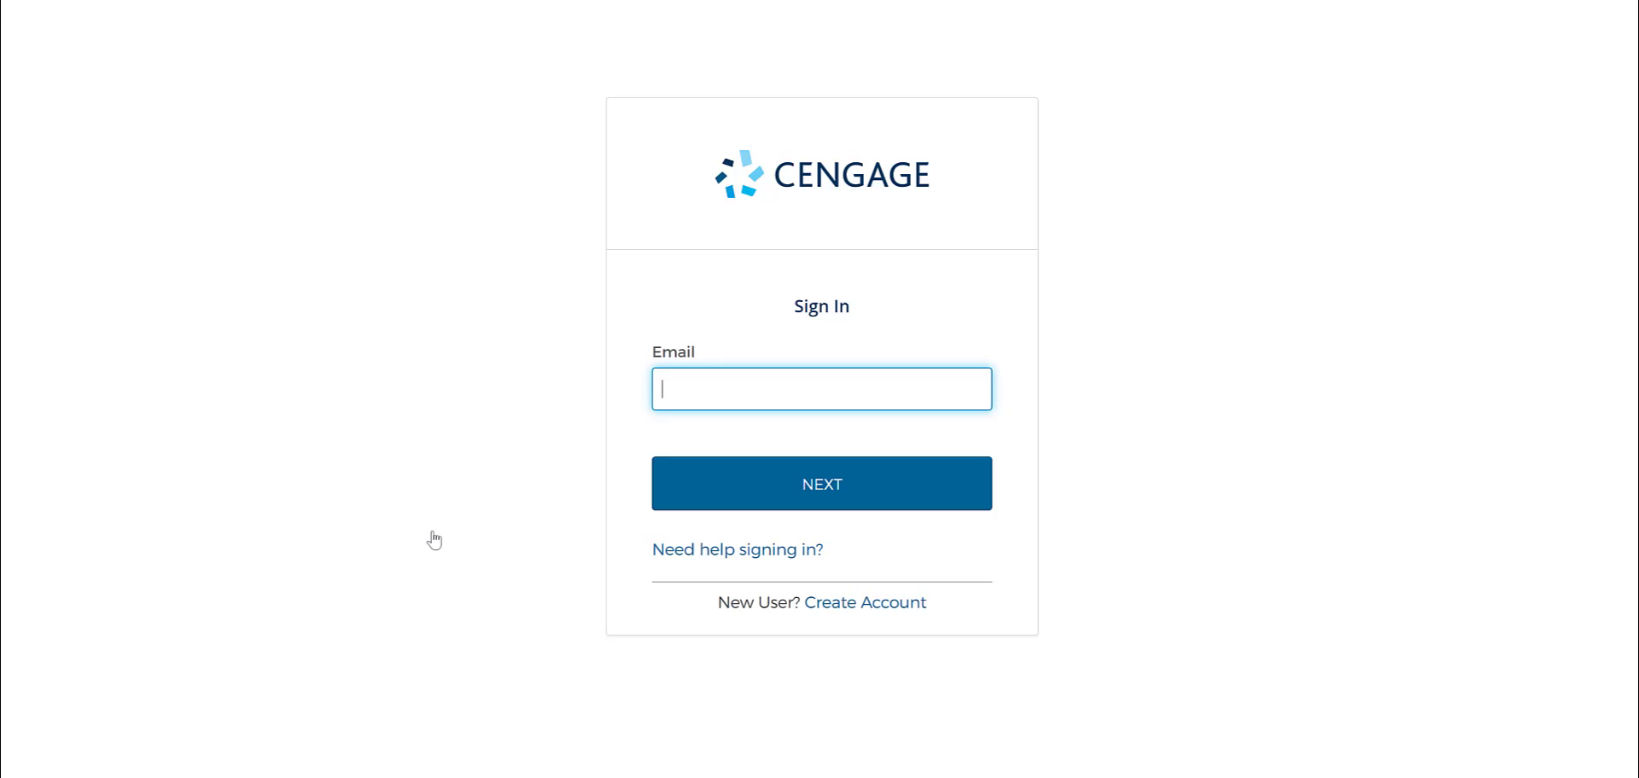
pyautogui.moveTo(1019, 526)
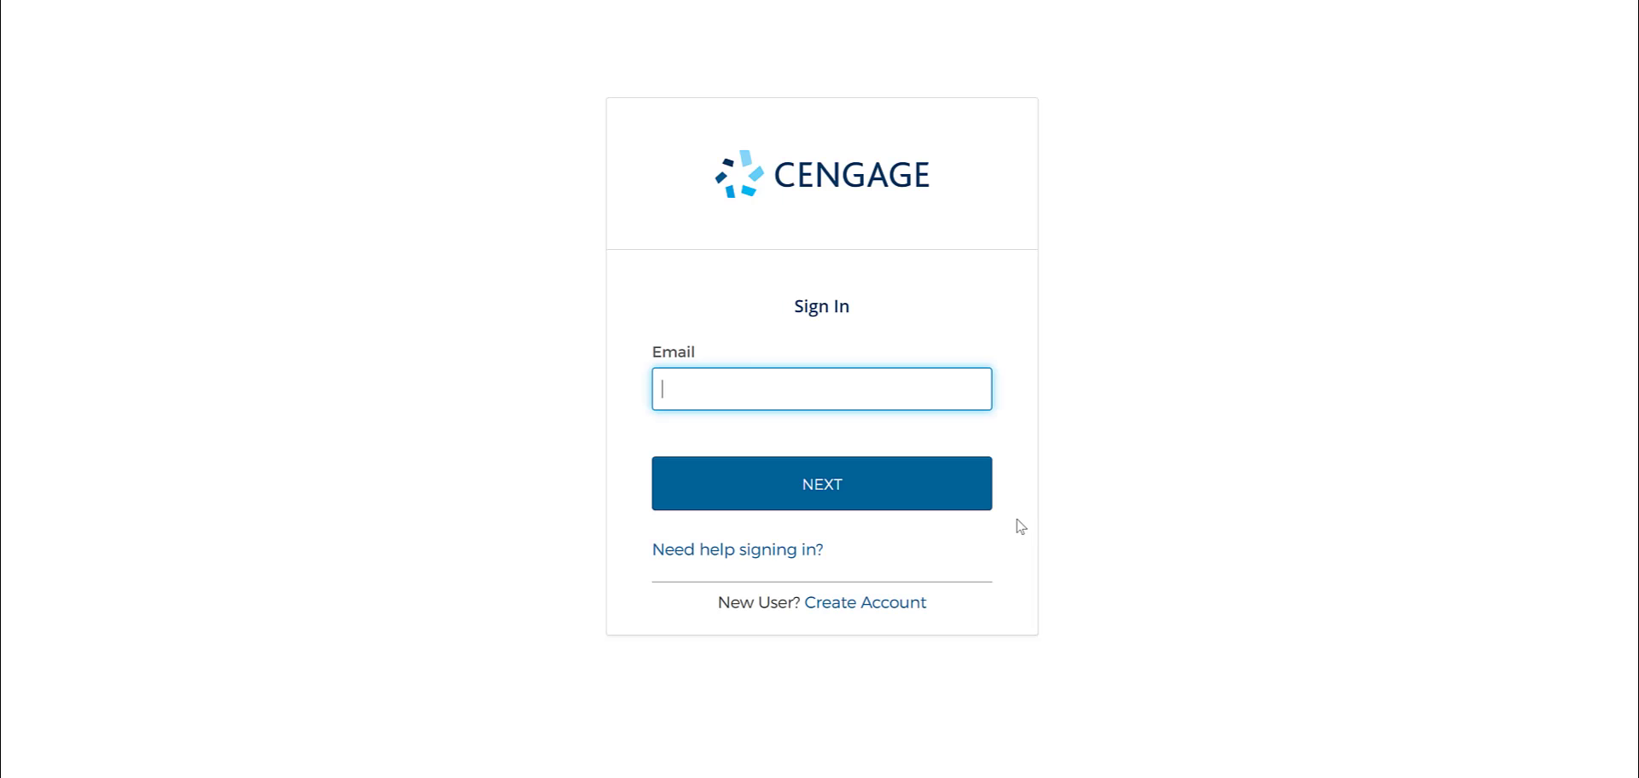
pyautogui.moveTo(1089, 491)
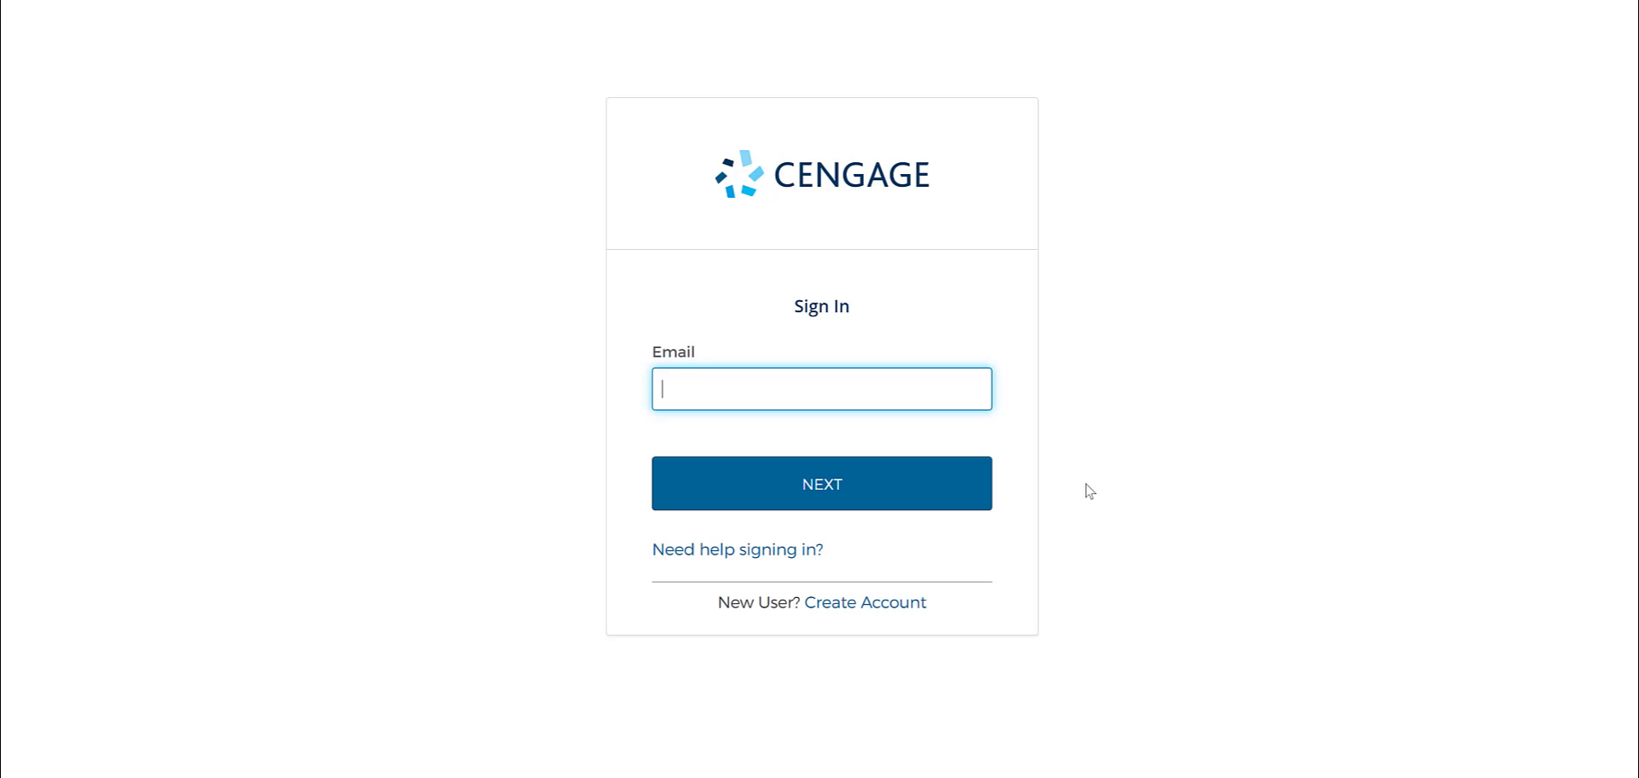
pyautogui.moveTo(896, 268)
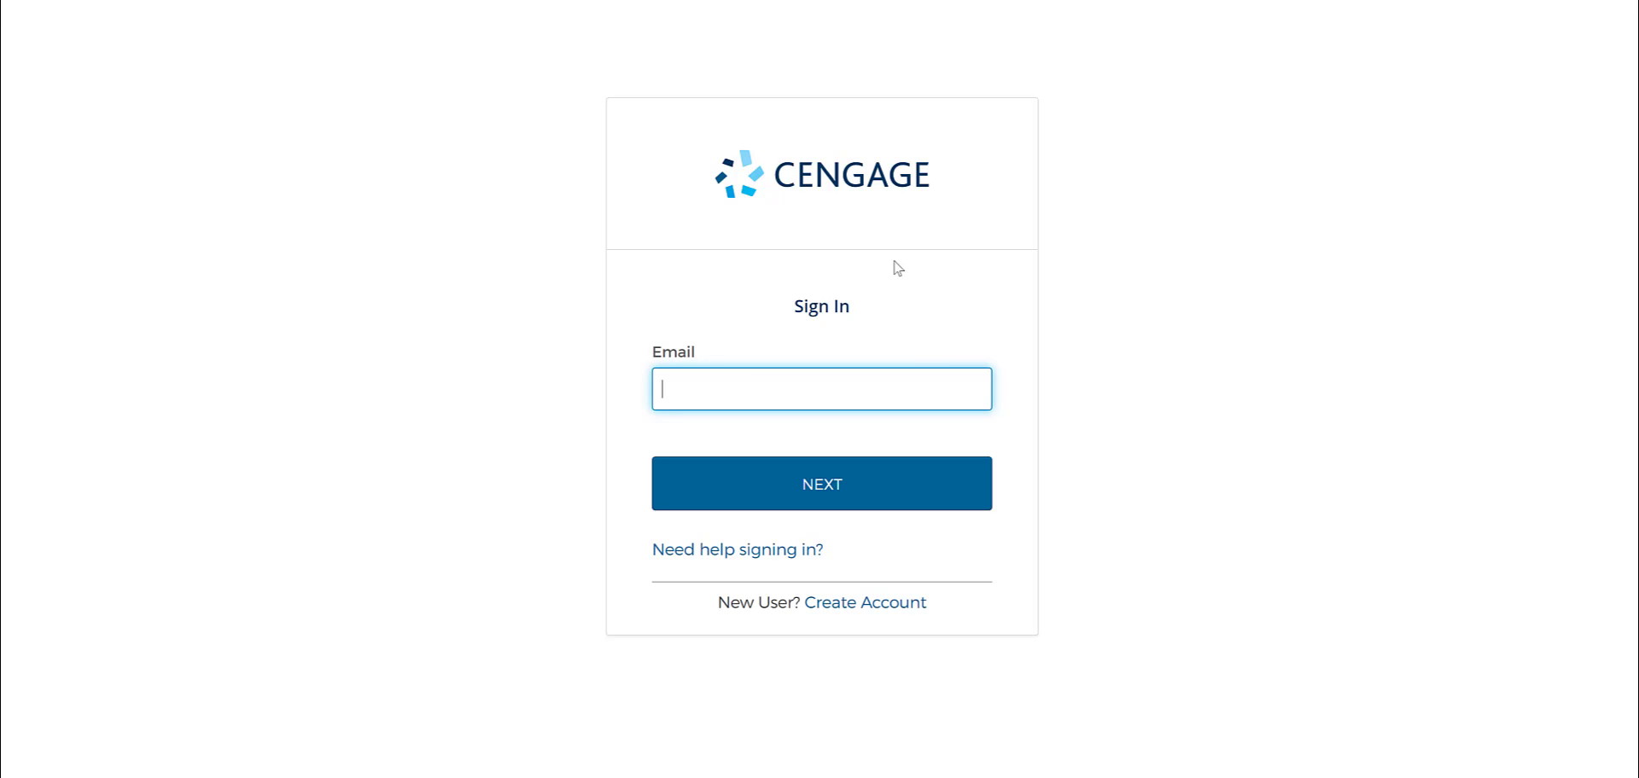
pyautogui.moveTo(803, 152)
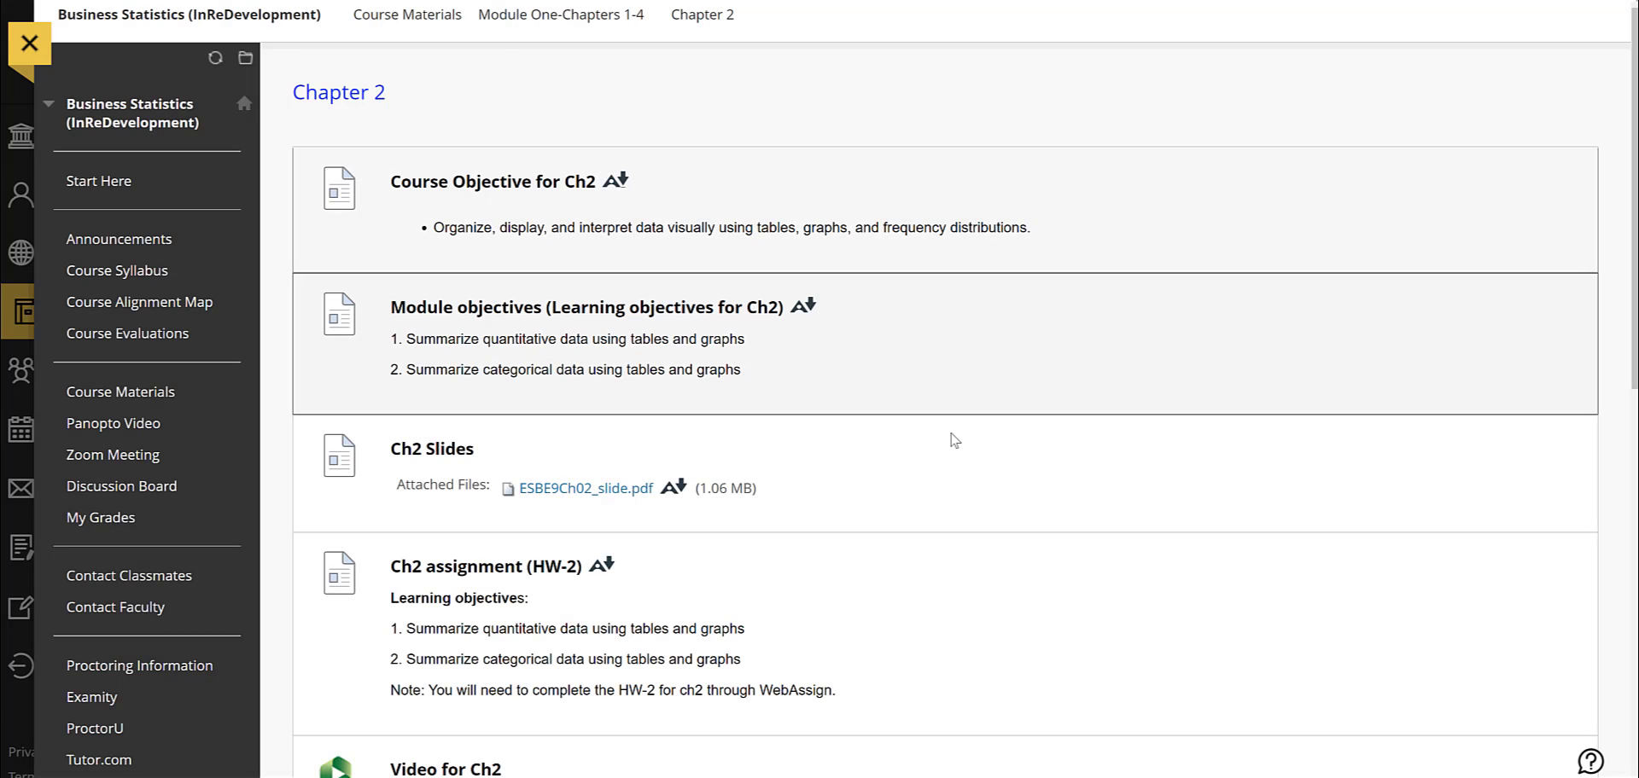
pyautogui.moveTo(984, 451)
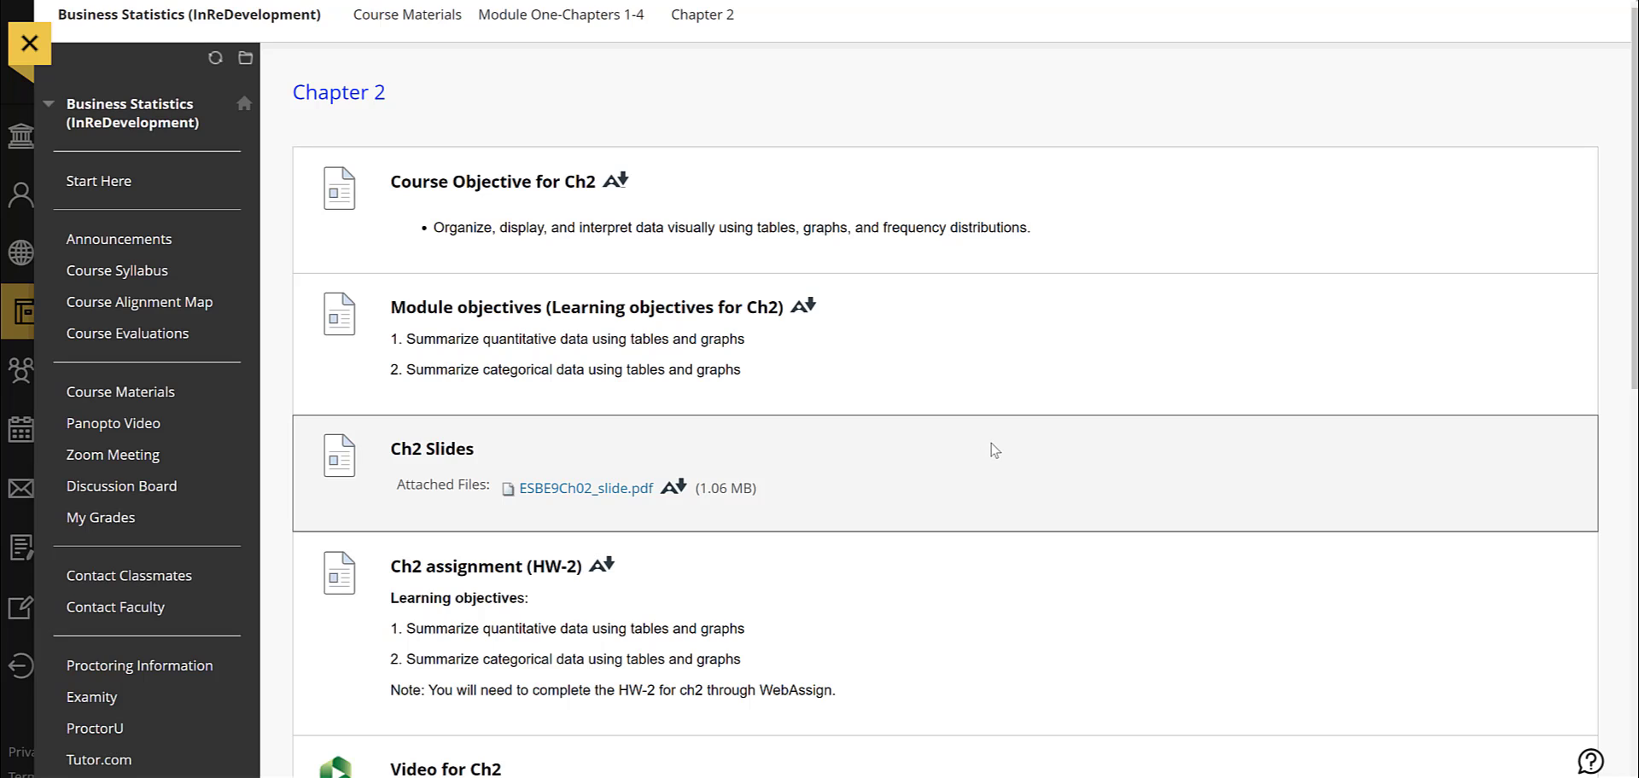
pyautogui.moveTo(1033, 558)
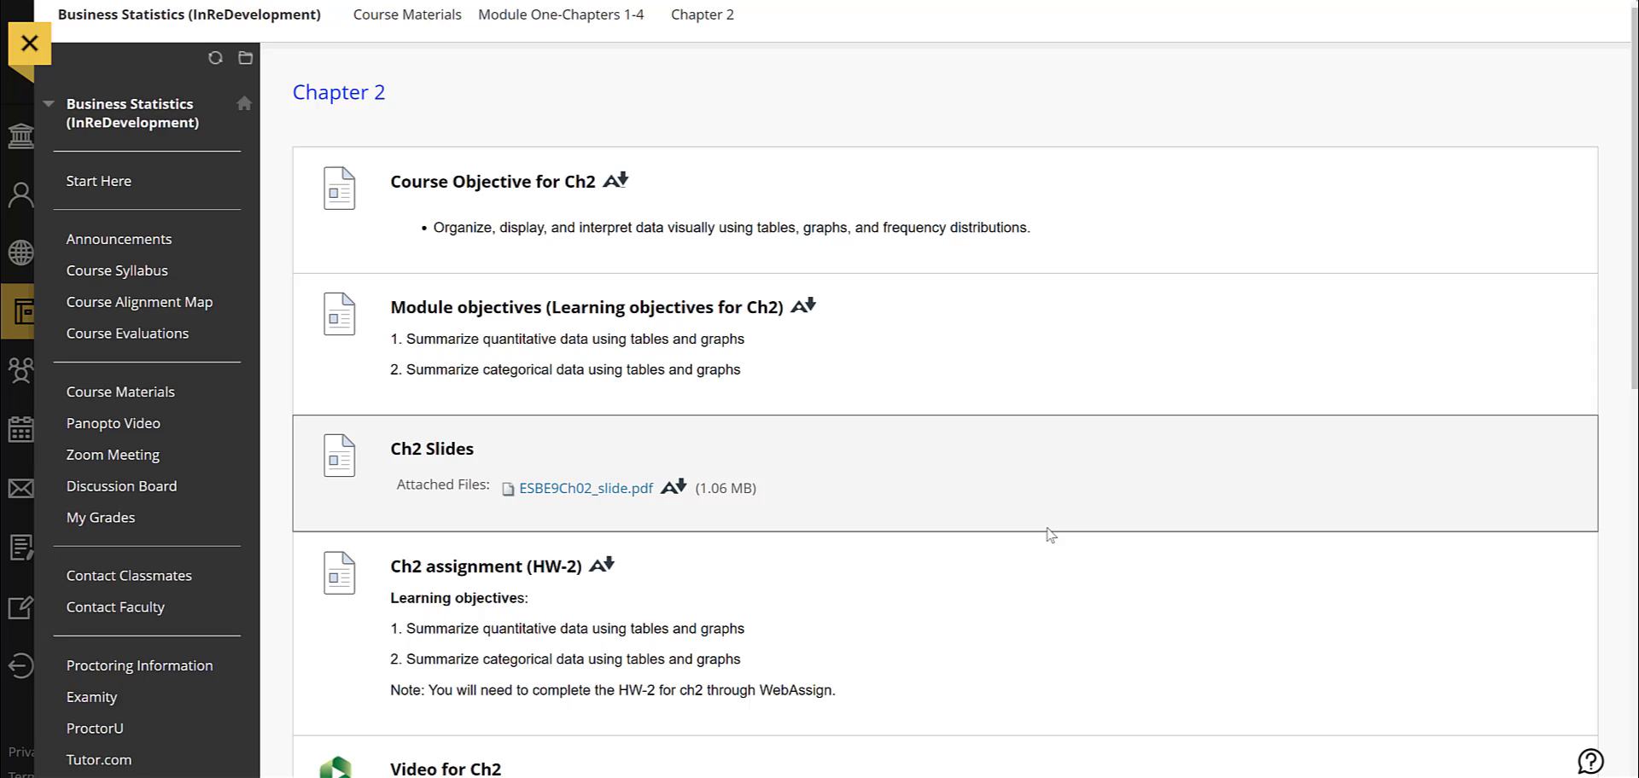
pyautogui.moveTo(1063, 432)
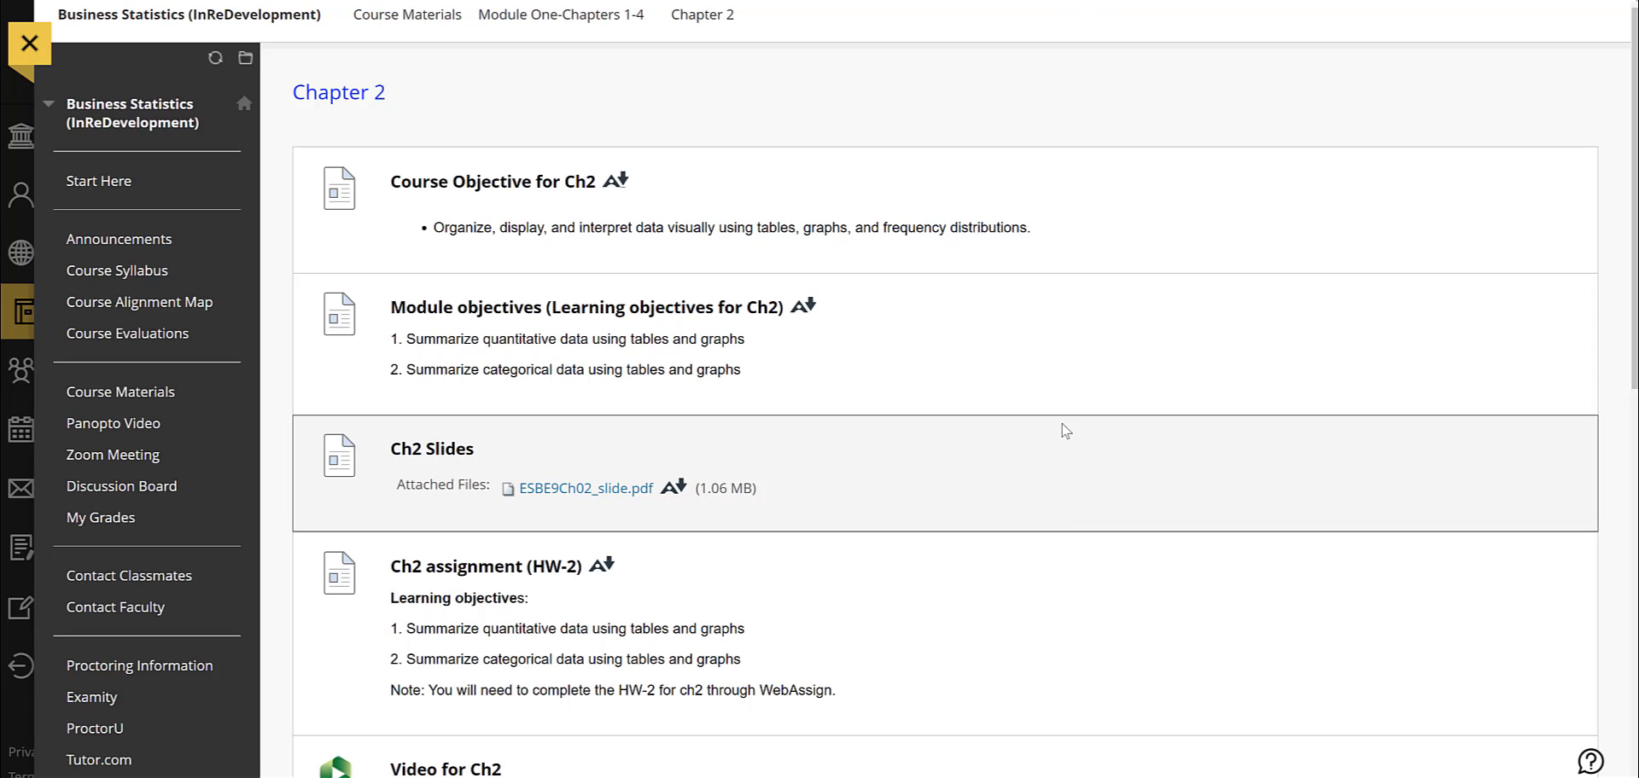
pyautogui.moveTo(1002, 404)
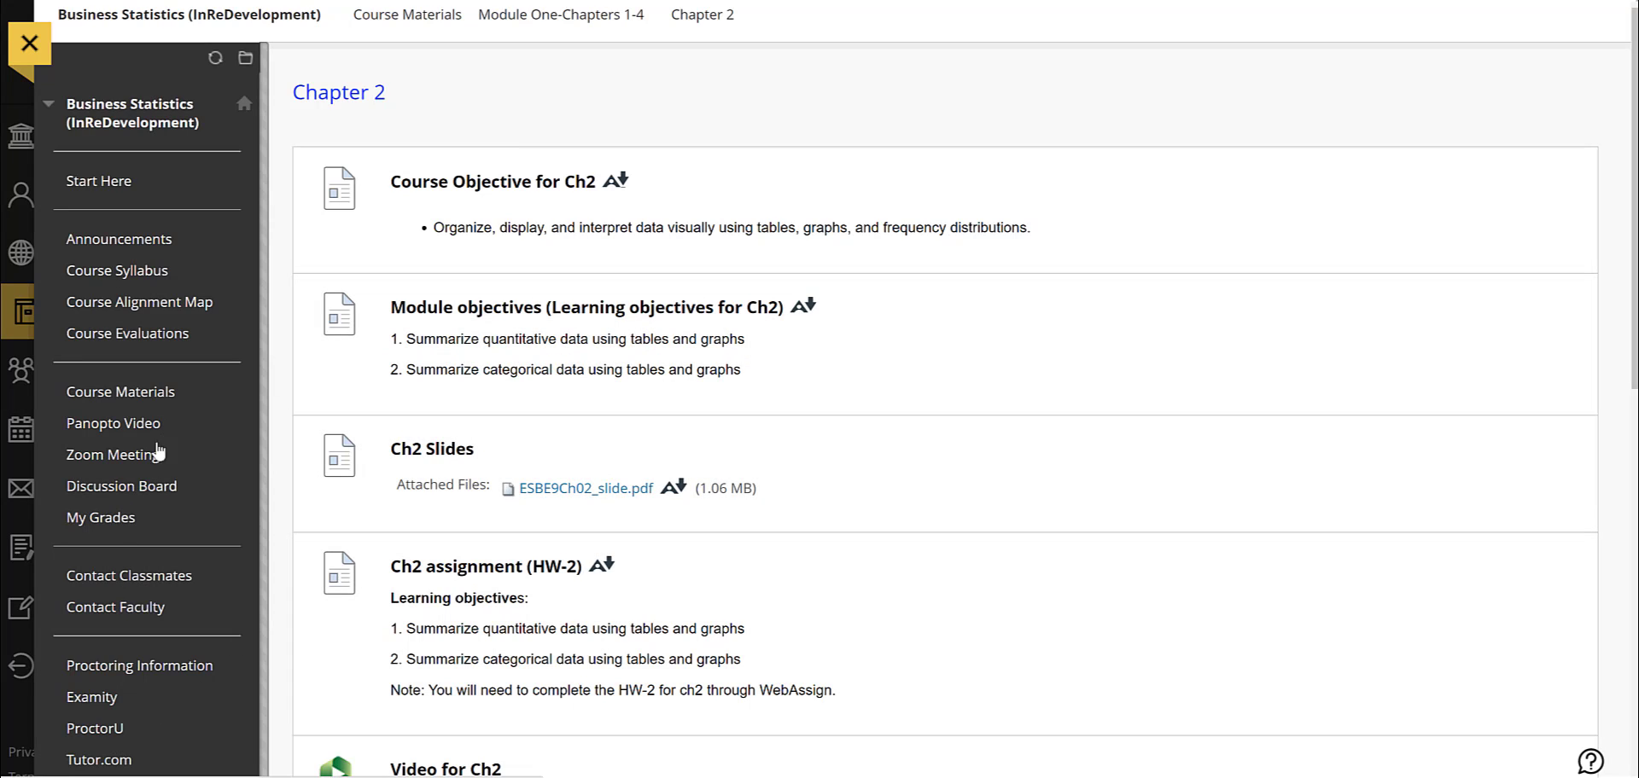
pyautogui.moveTo(114, 538)
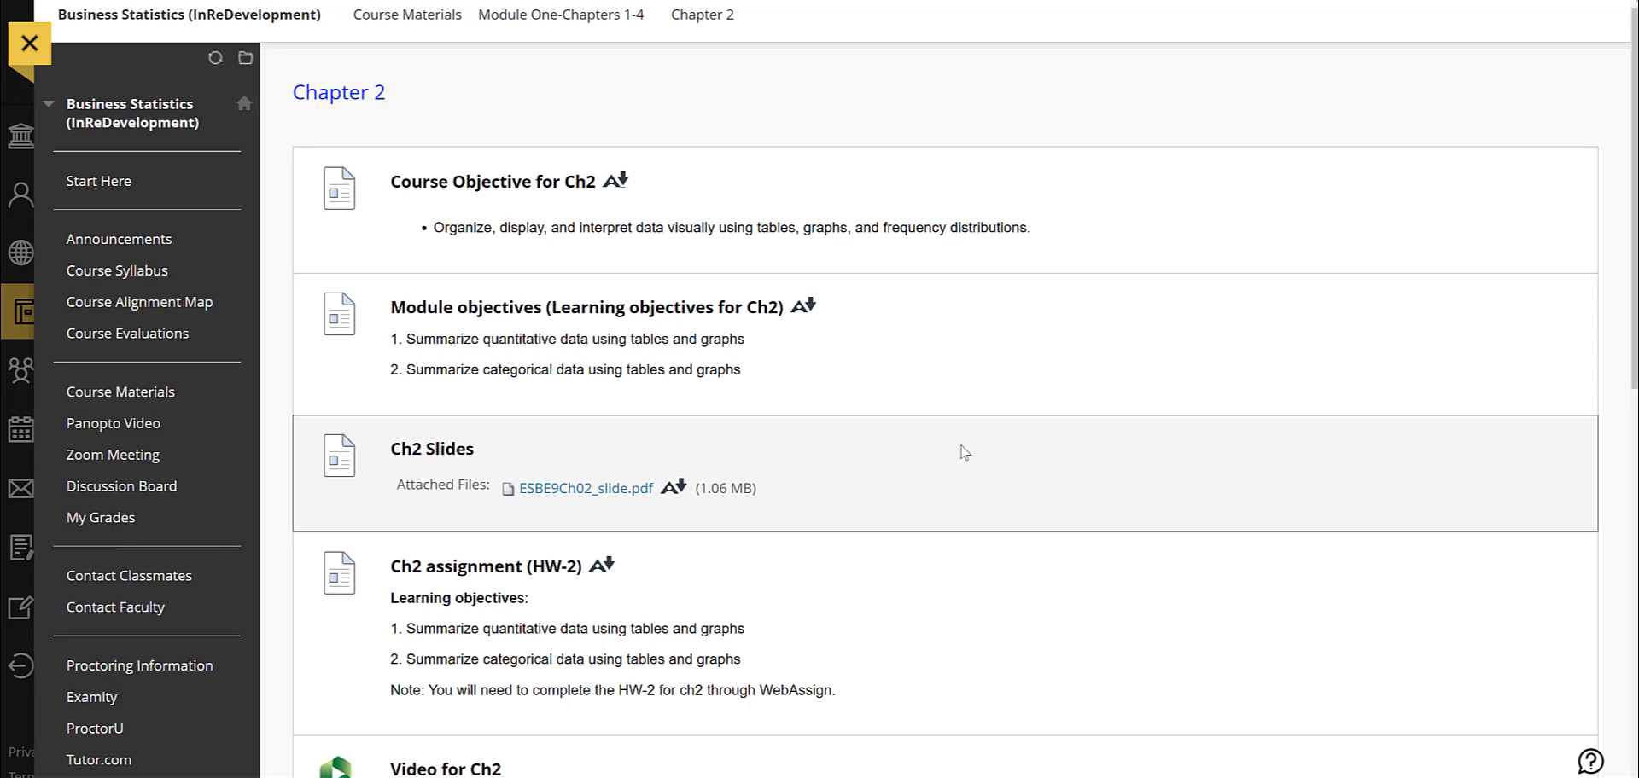
pyautogui.moveTo(1268, 428)
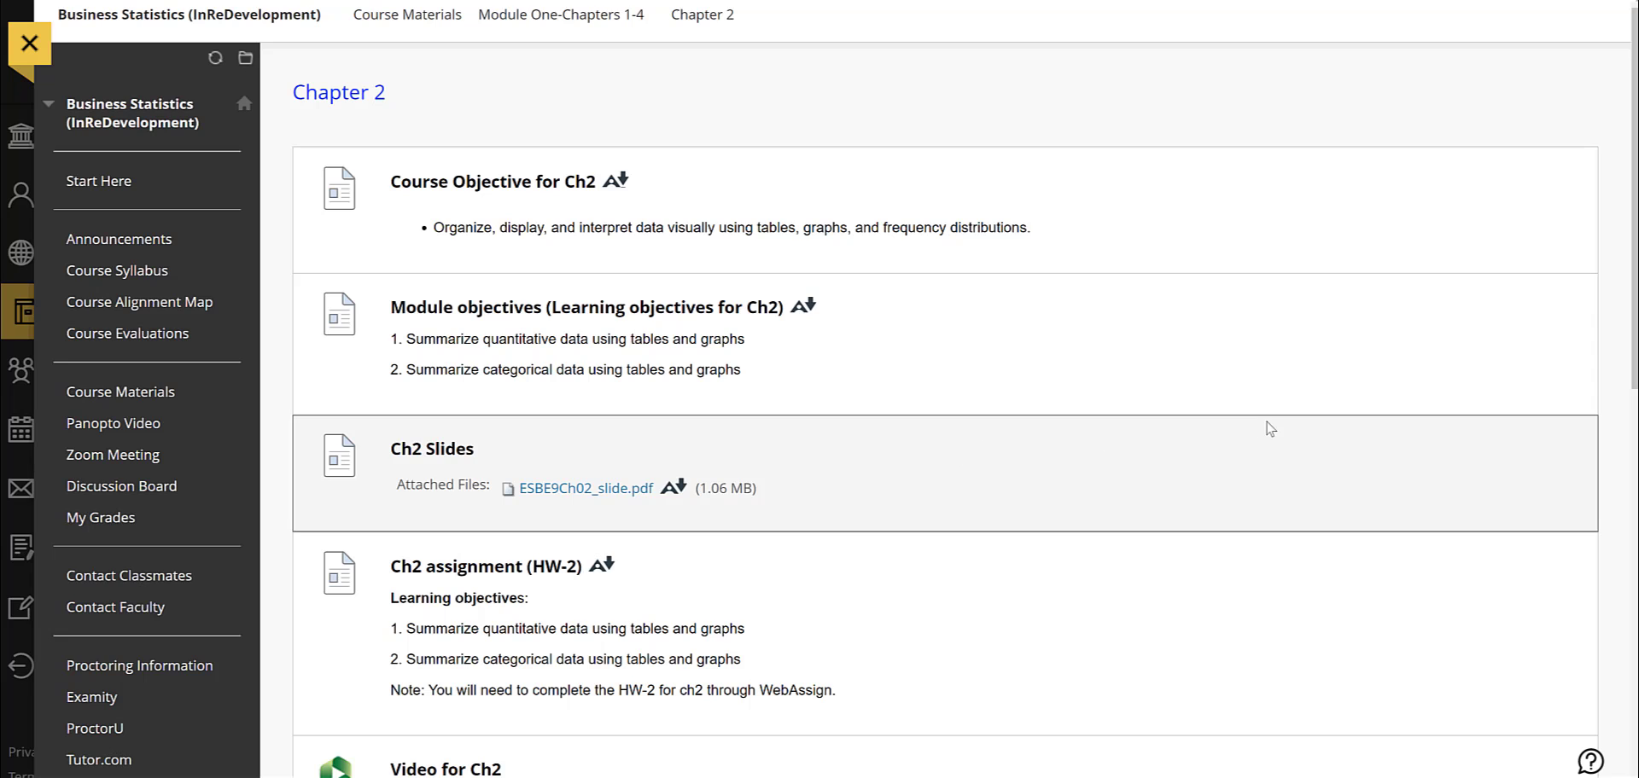
pyautogui.moveTo(1487, 462)
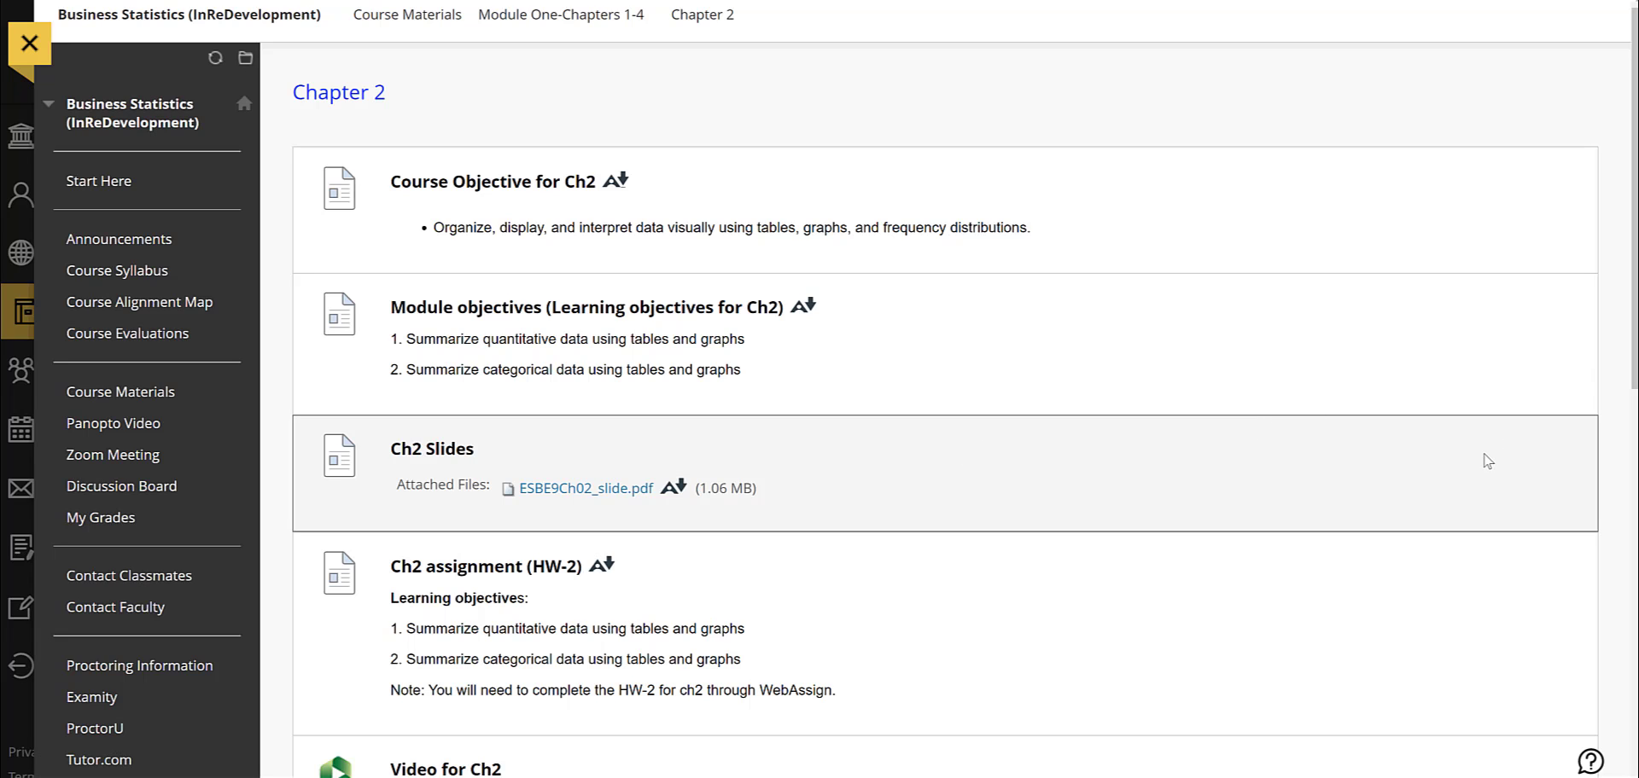